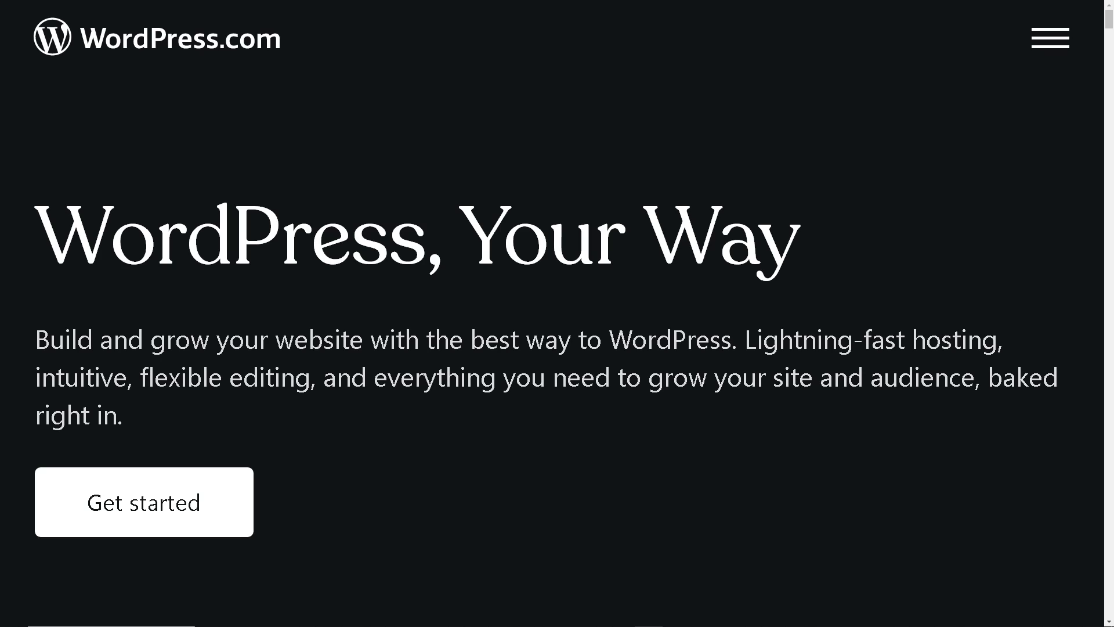
pyautogui.moveTo(983, 459)
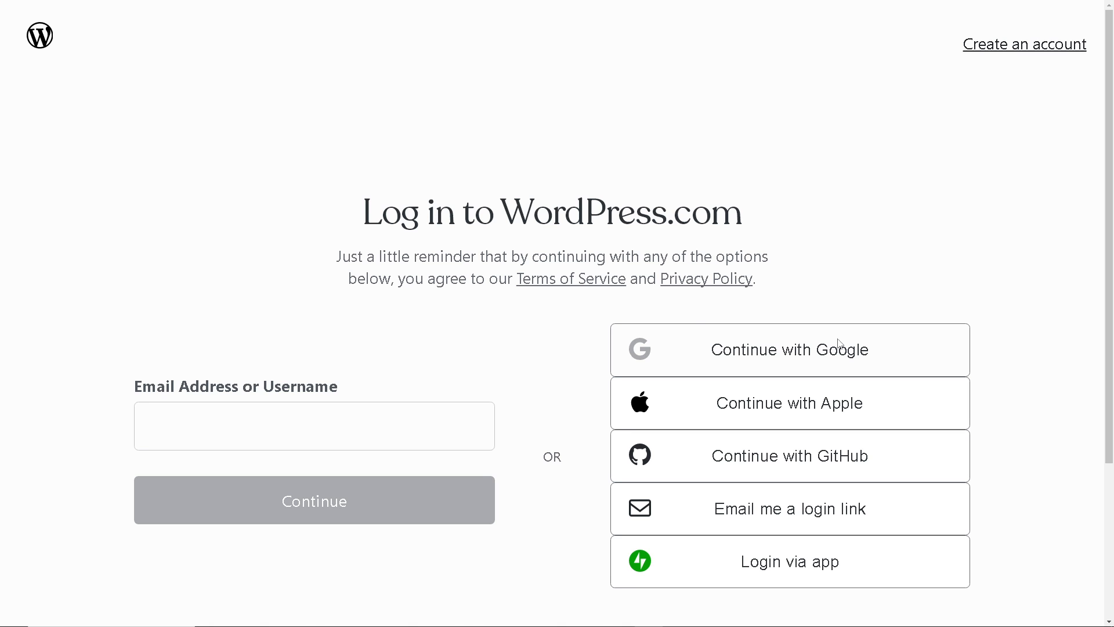
pyautogui.moveTo(529, 345)
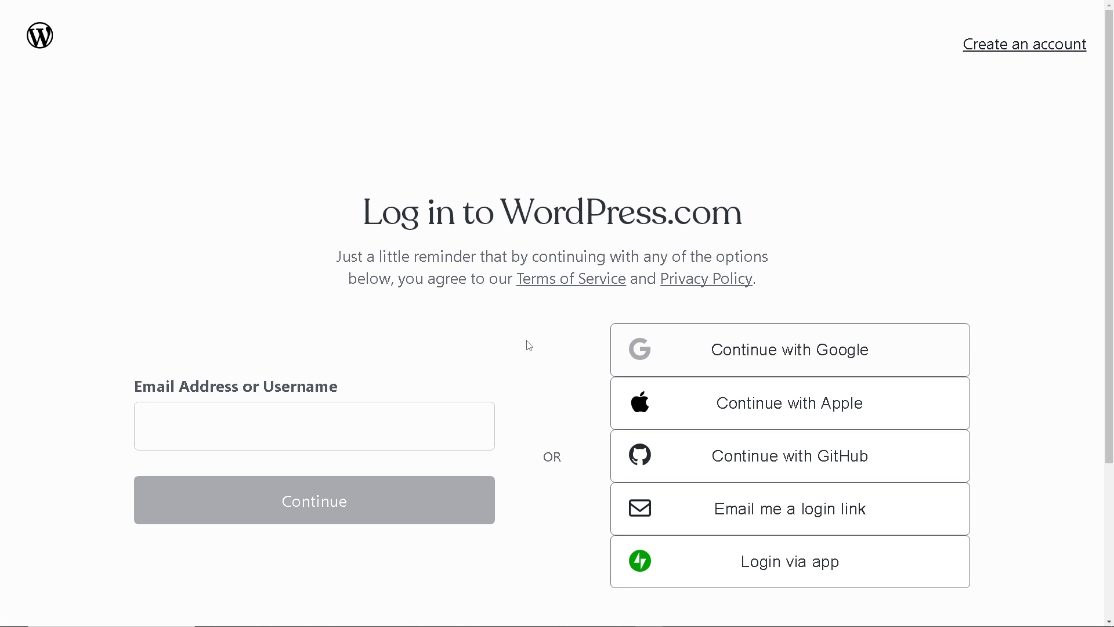
pyautogui.moveTo(837, 361)
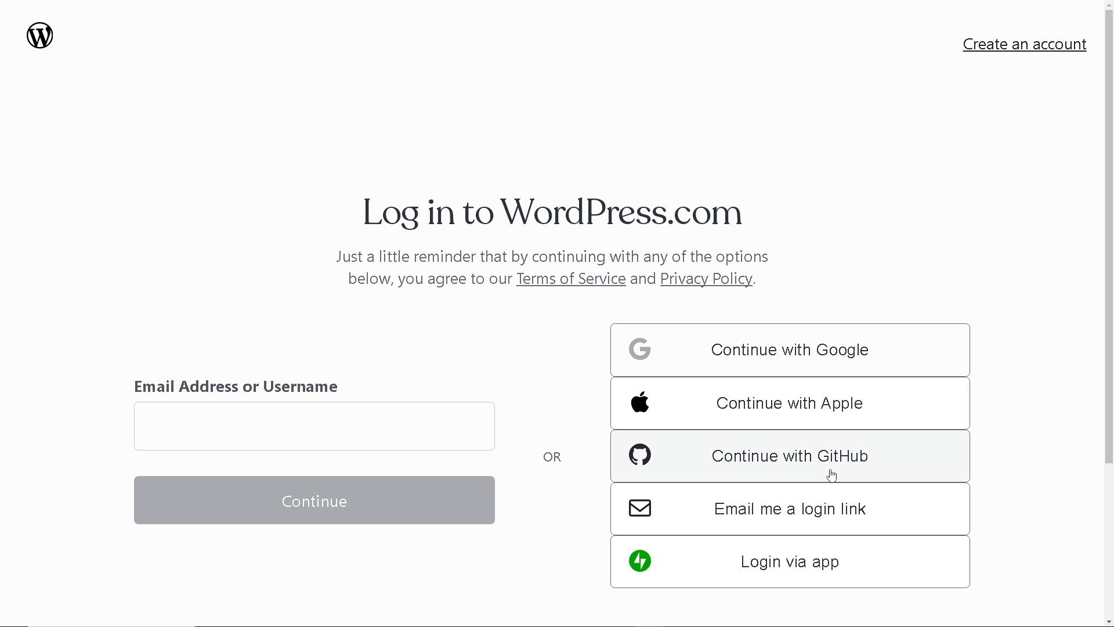
pyautogui.moveTo(809, 562)
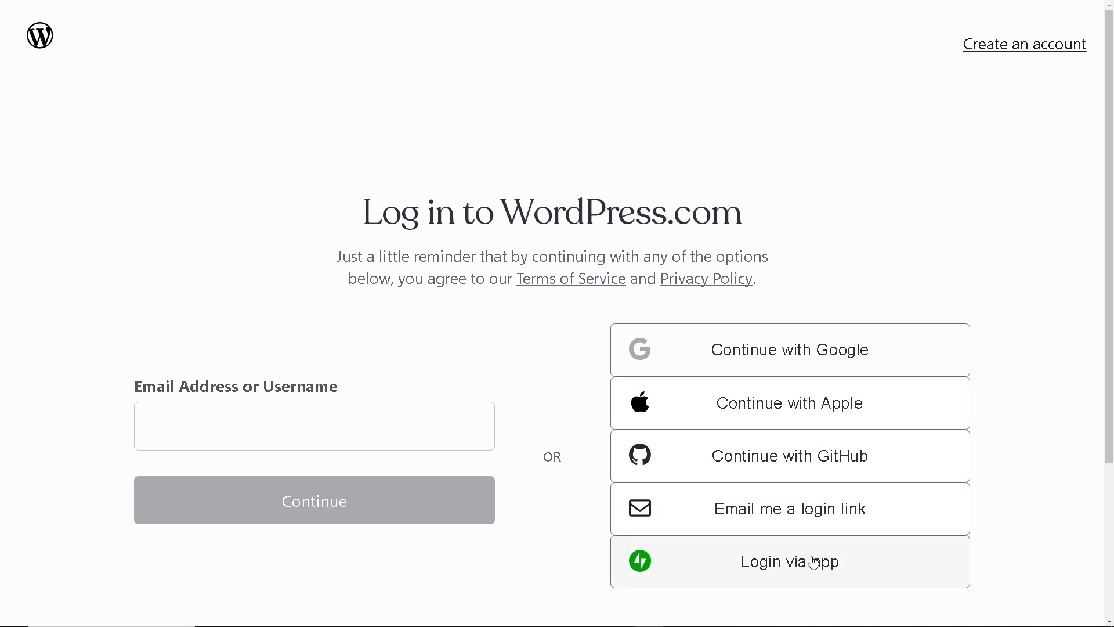
pyautogui.moveTo(363, 525)
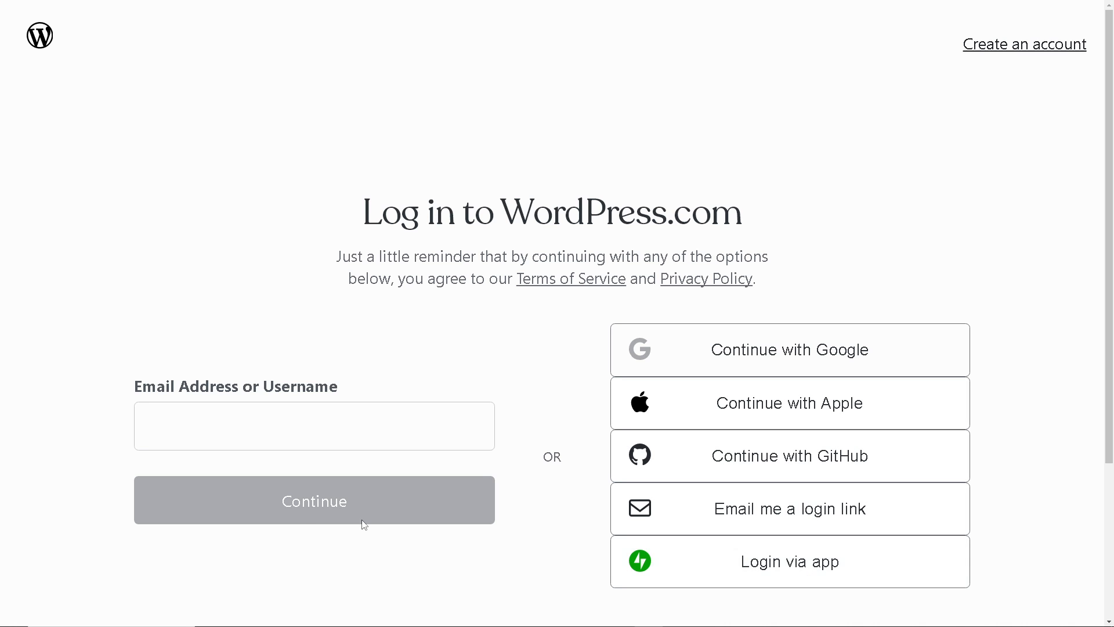
pyautogui.moveTo(318, 506)
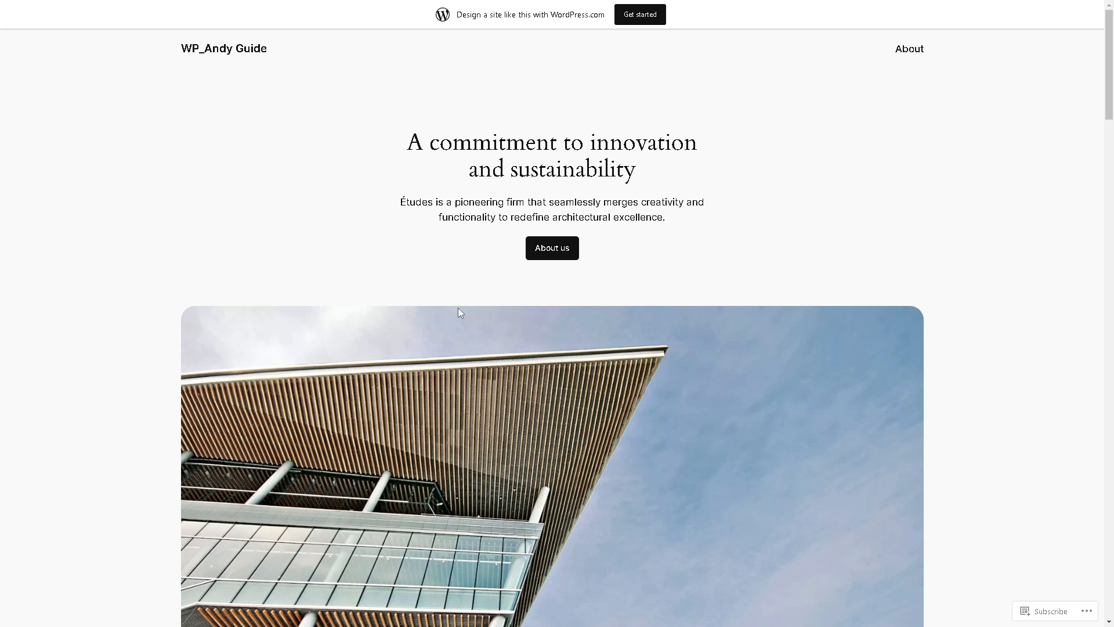
# Step: Scroll the architecture firm's front page down past the hero image through the services sections
pyautogui.scroll(-3)
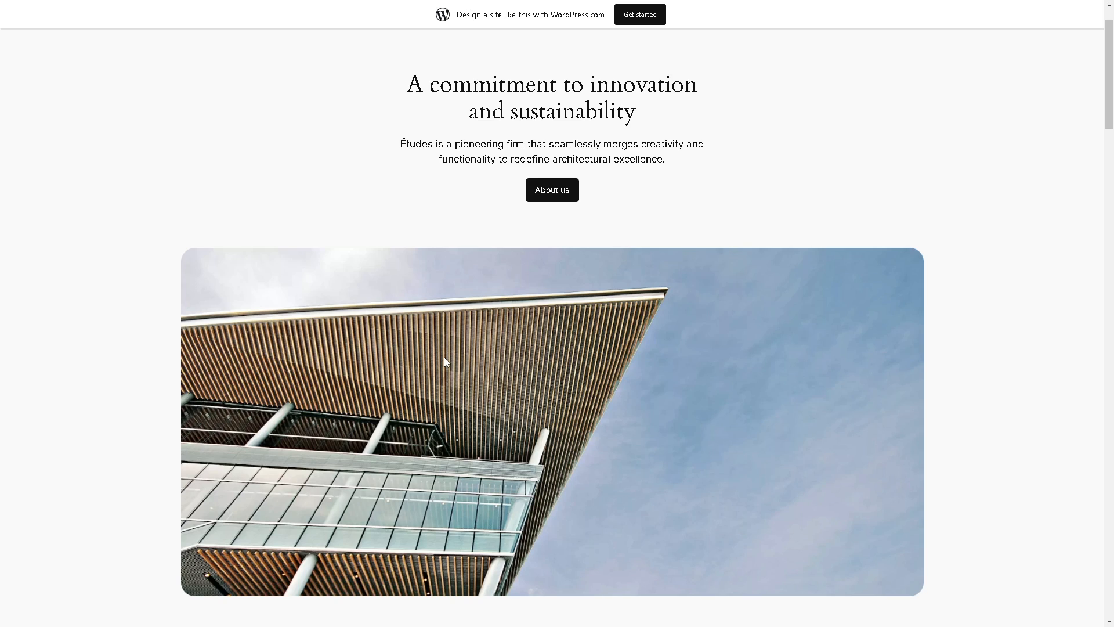
pyautogui.moveTo(445, 362)
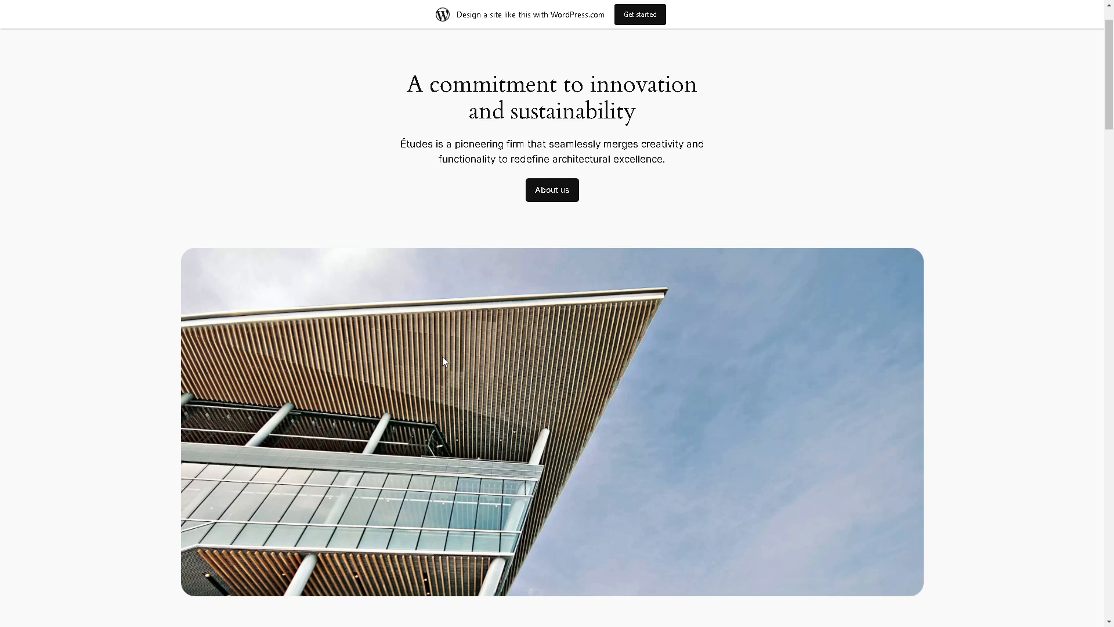
pyautogui.scroll(-3)
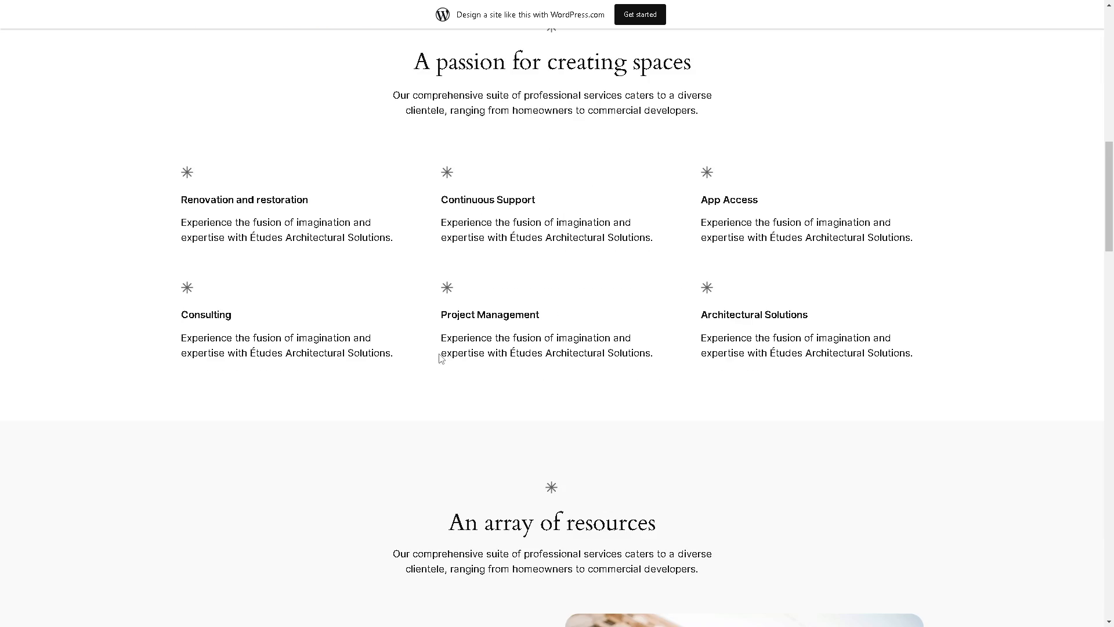
pyautogui.scroll(-3)
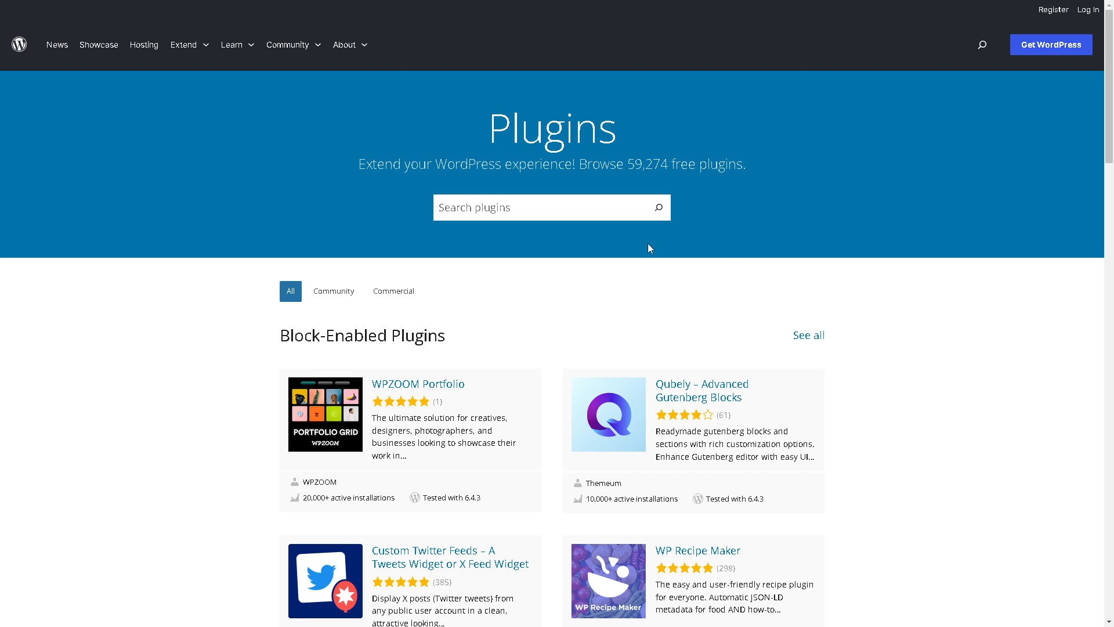
# Step: Search the Plugin Directory for 'full screen background' to list matching plugins
pyautogui.write('full screen background')
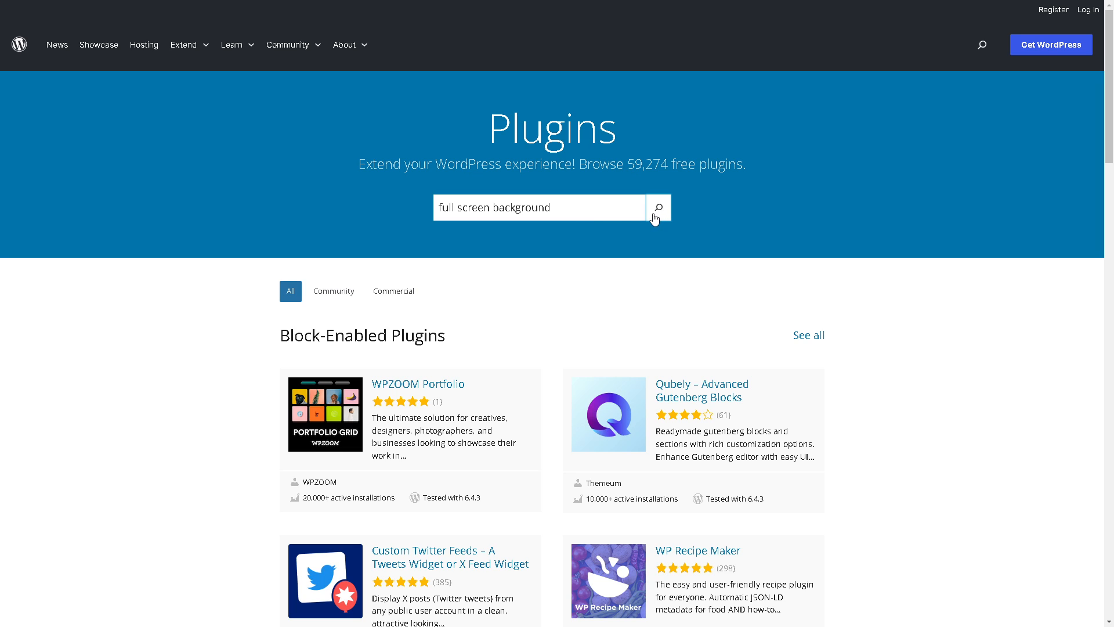
pyautogui.click(657, 208)
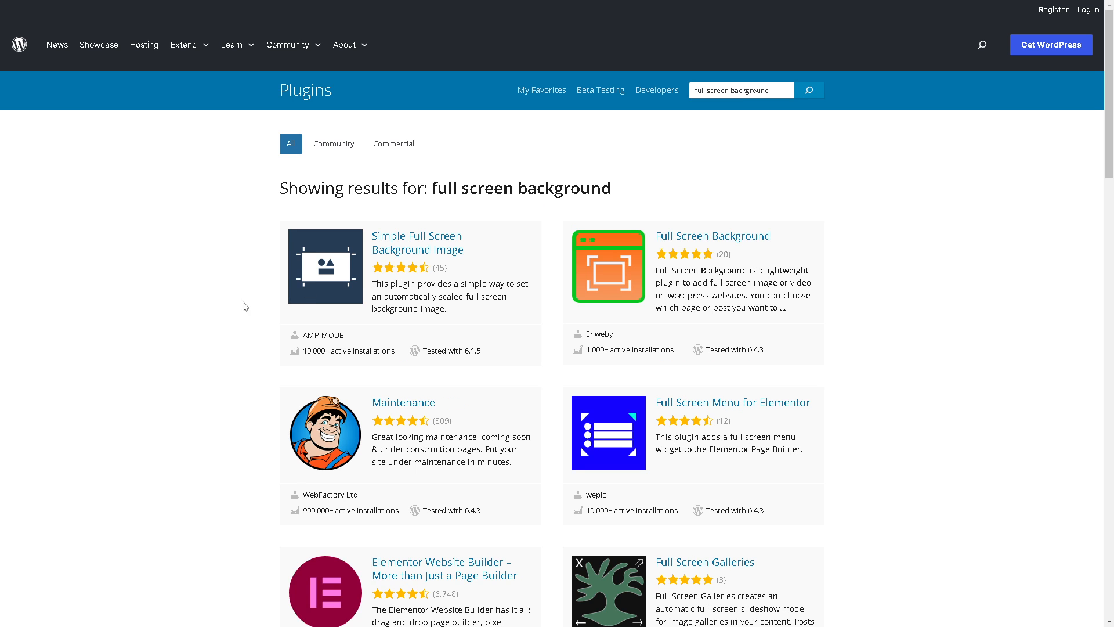
pyautogui.moveTo(221, 307)
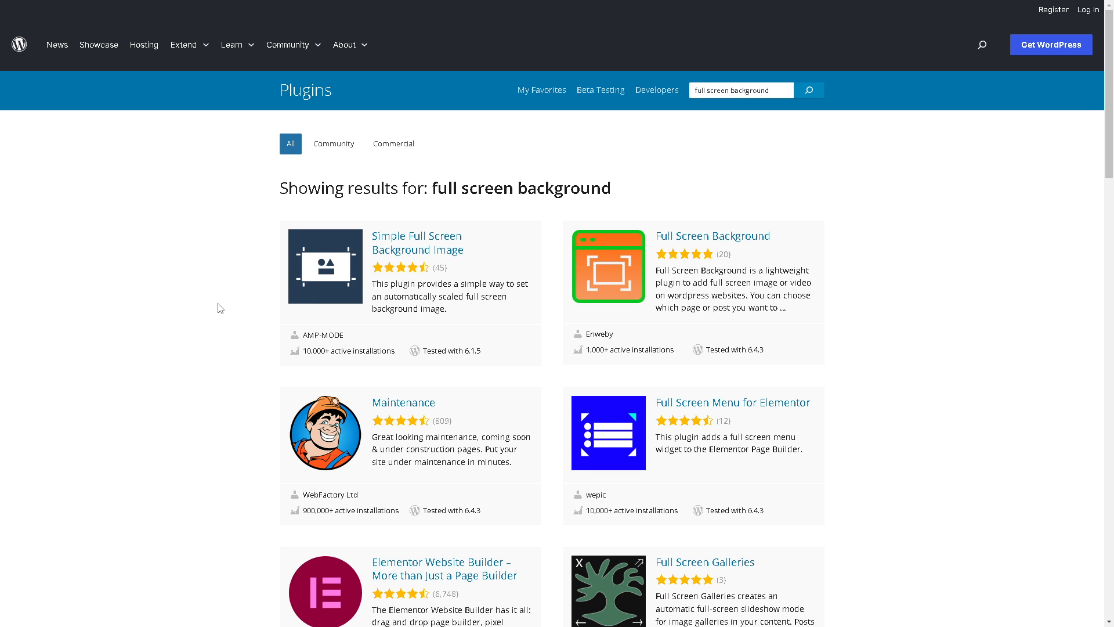
pyautogui.moveTo(224, 311)
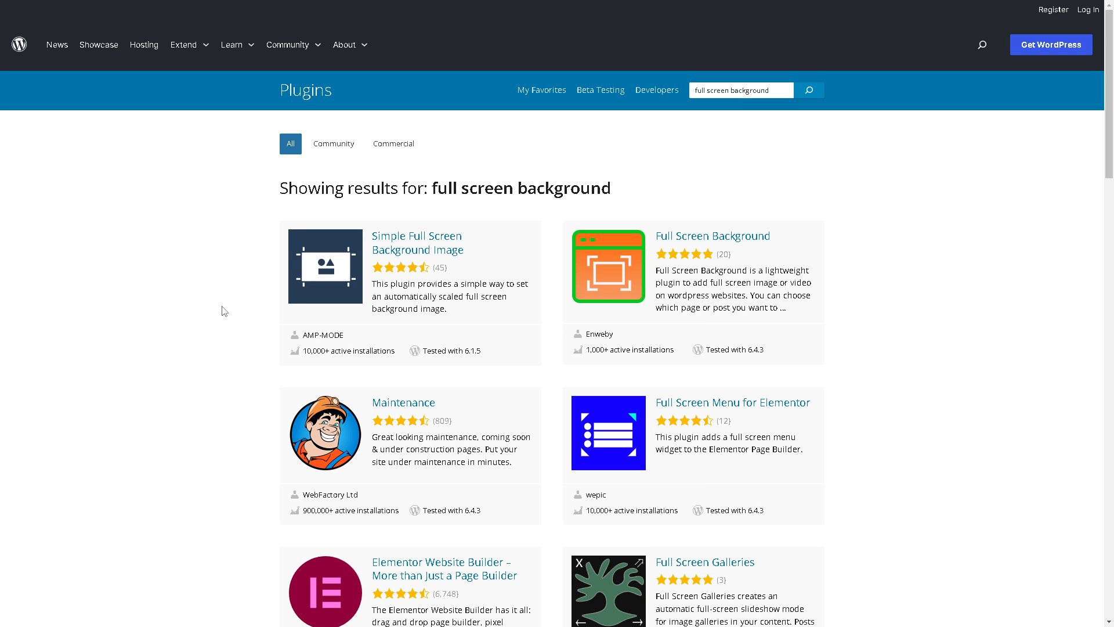
pyautogui.moveTo(390, 268)
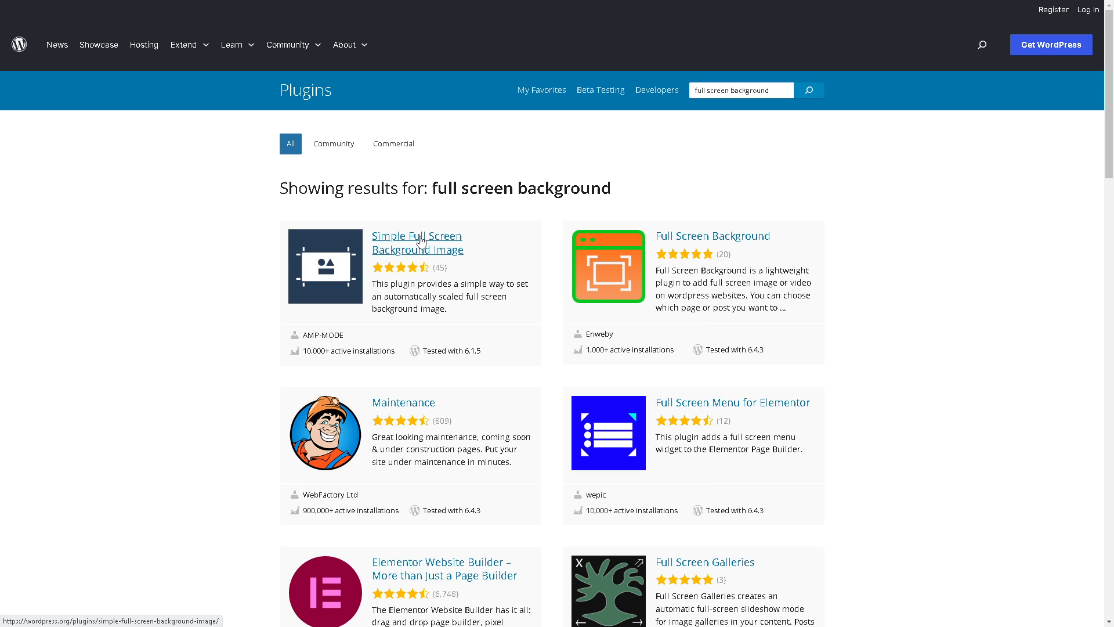
pyautogui.moveTo(420, 242)
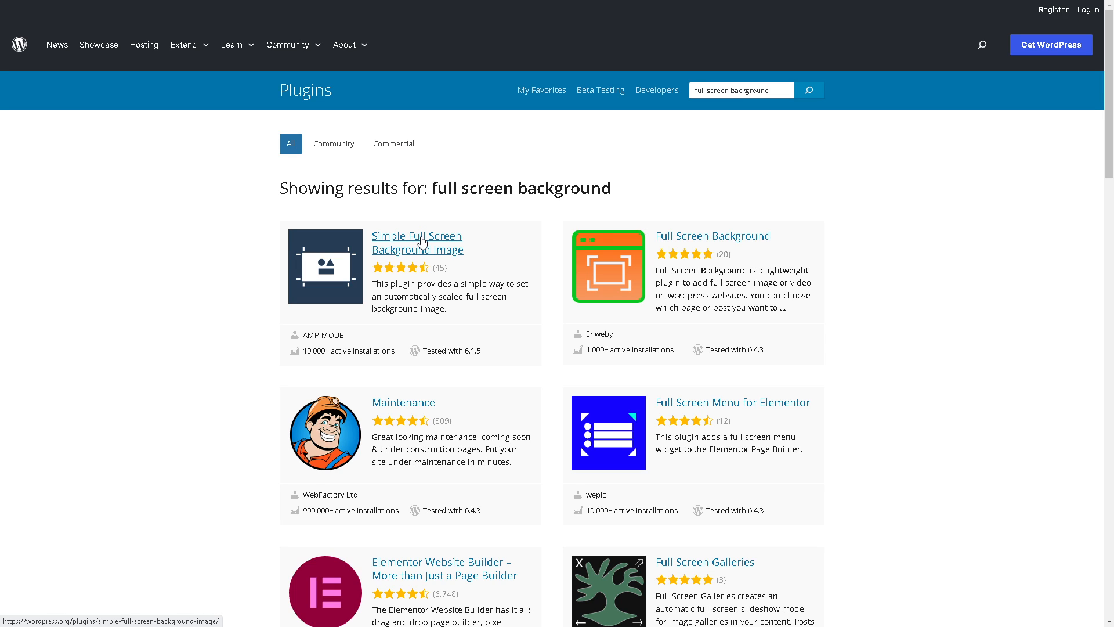
# Step: View the Simple Full Screen Background Image plugin page and its user reviews
pyautogui.click(416, 243)
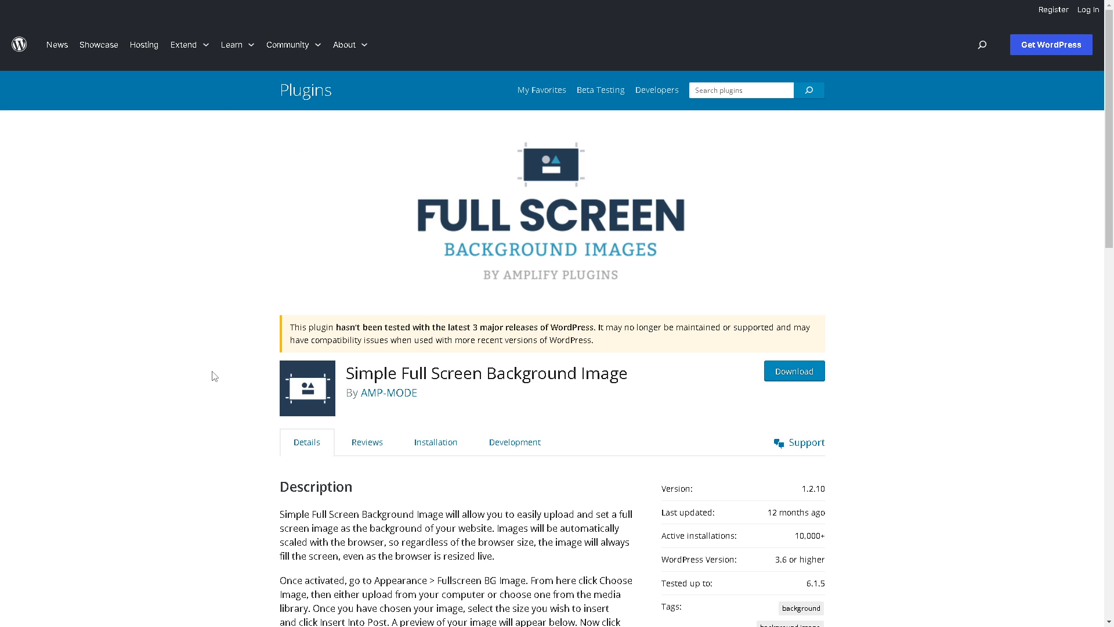
pyautogui.scroll(-3)
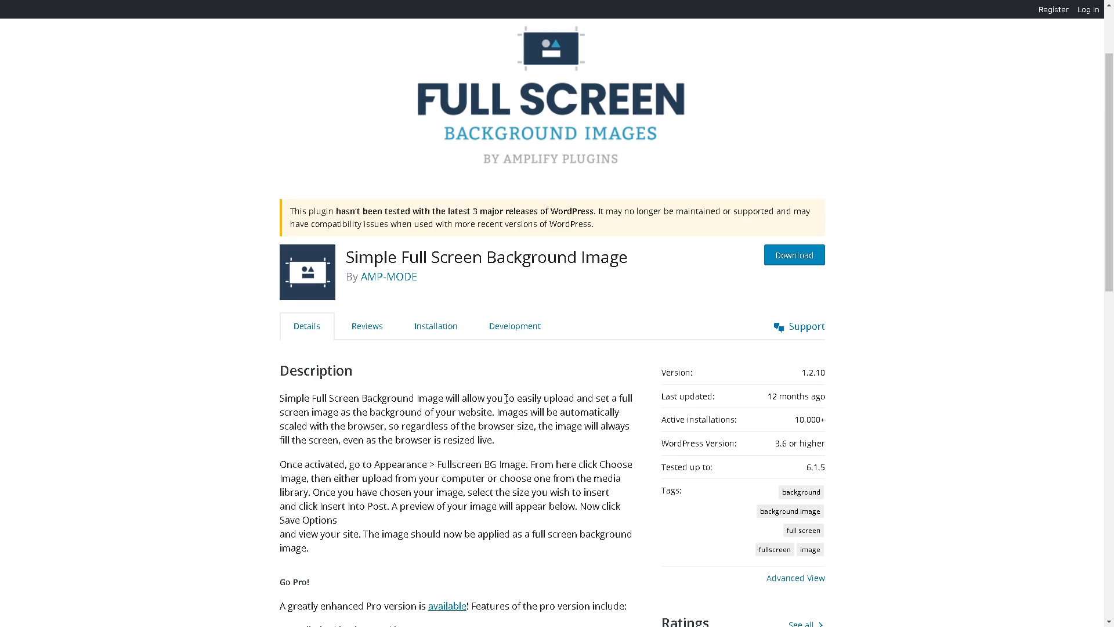
pyautogui.moveTo(503, 446)
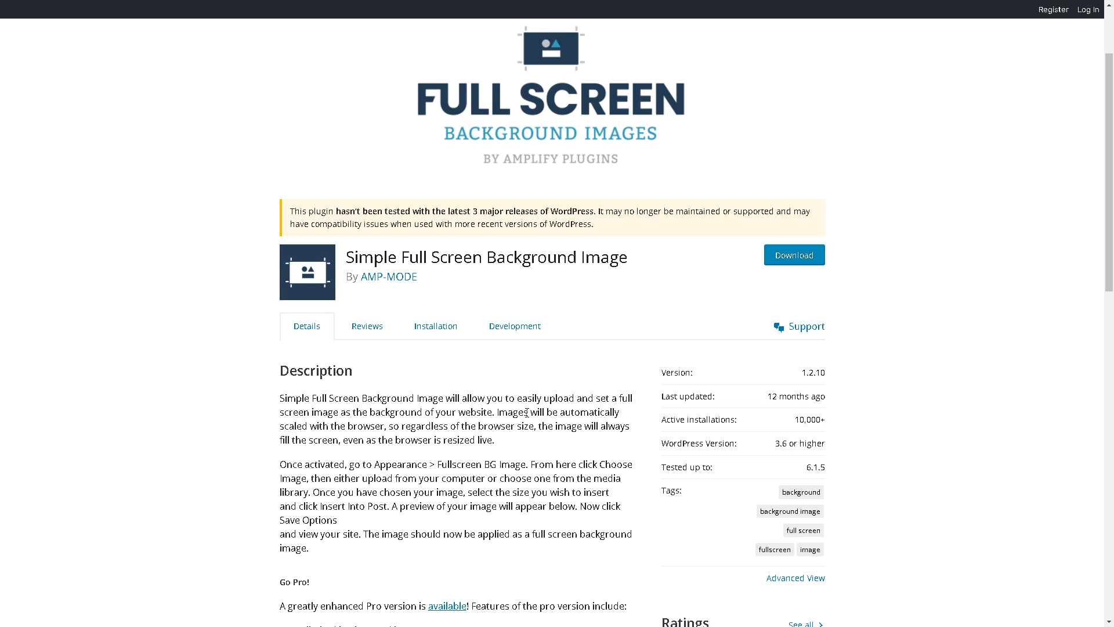
pyautogui.moveTo(395, 317)
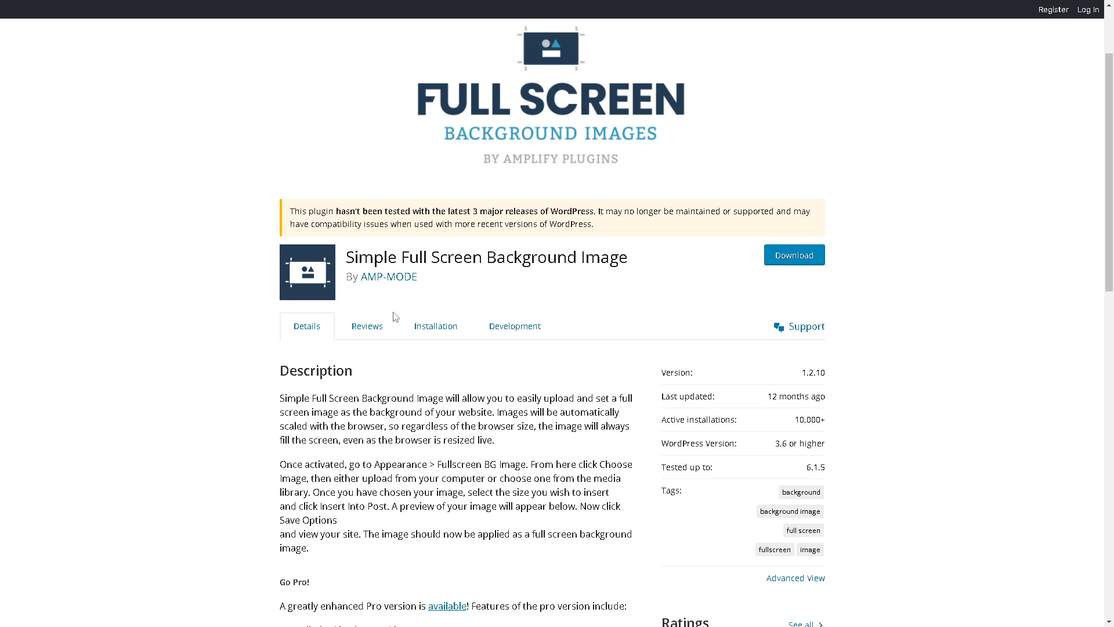
pyautogui.click(367, 325)
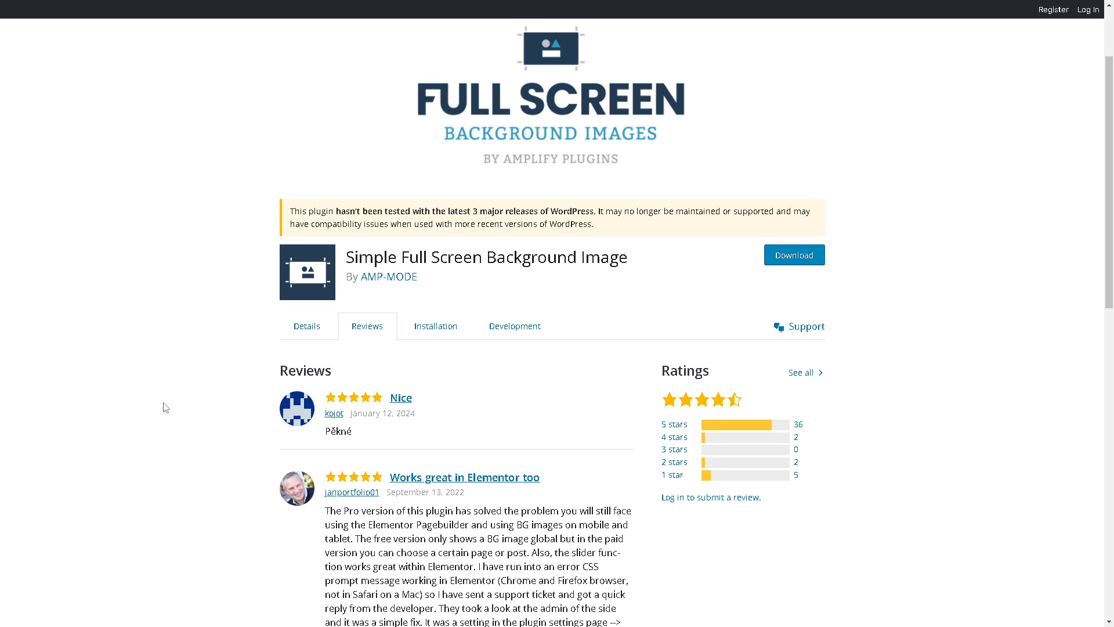
pyautogui.moveTo(167, 405)
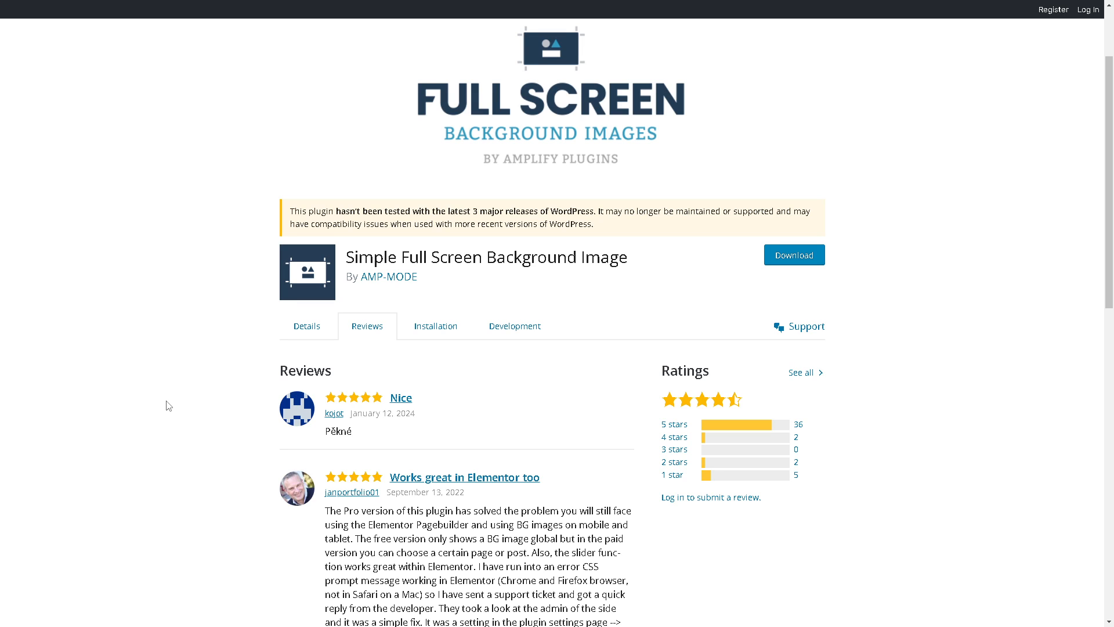
pyautogui.moveTo(186, 404)
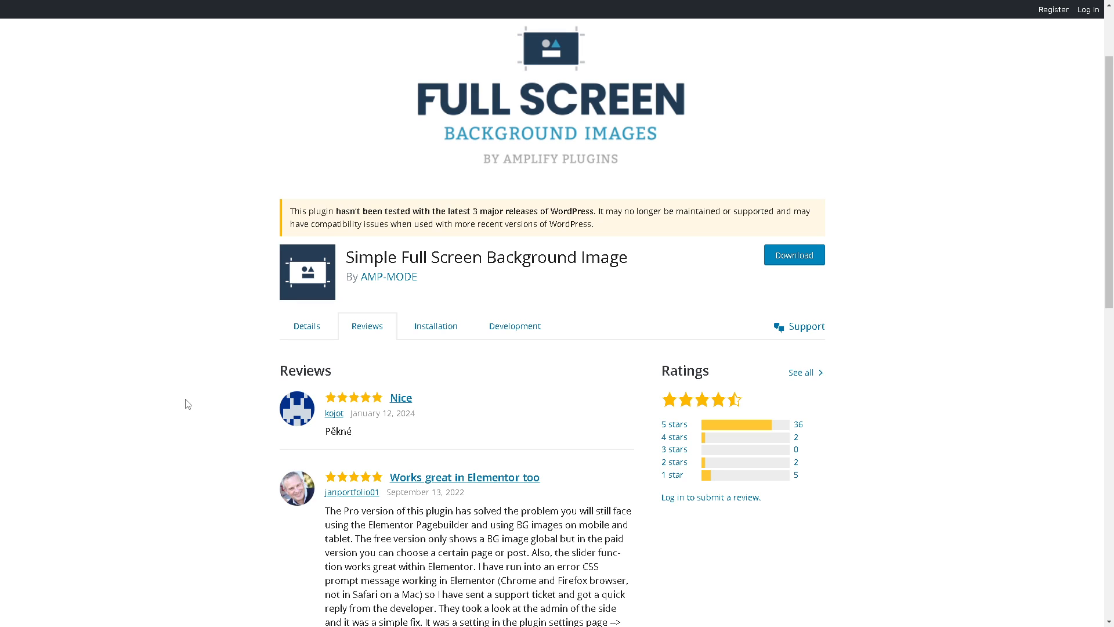
# Step: Review the plugin's installation steps, then its development contributors and changelog
pyautogui.click(436, 325)
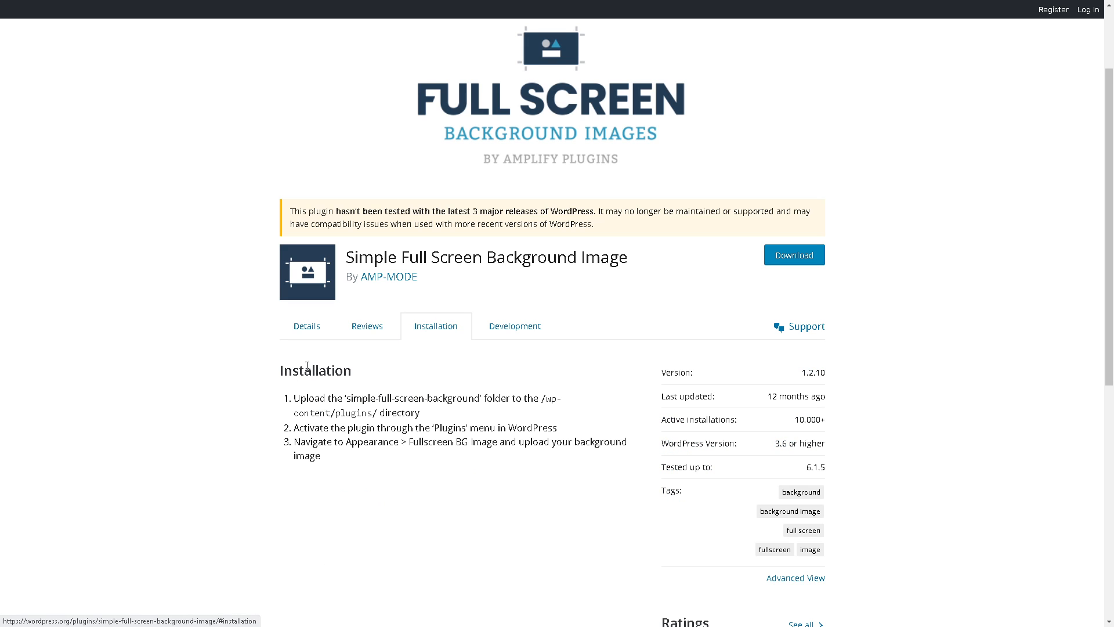
pyautogui.moveTo(517, 356)
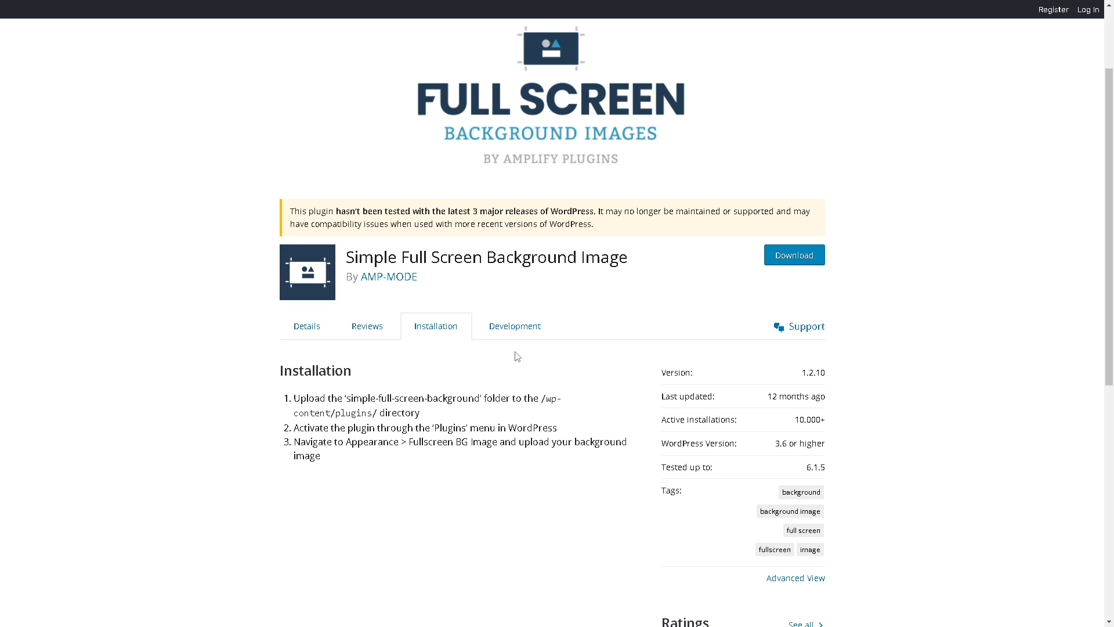
pyautogui.click(514, 325)
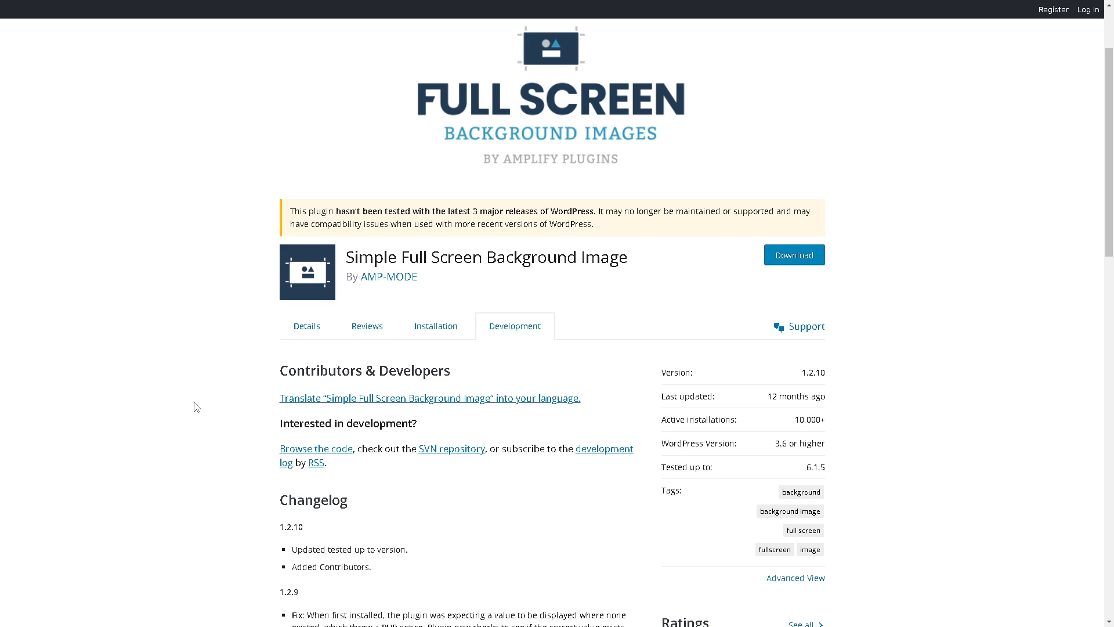
pyautogui.moveTo(299, 440)
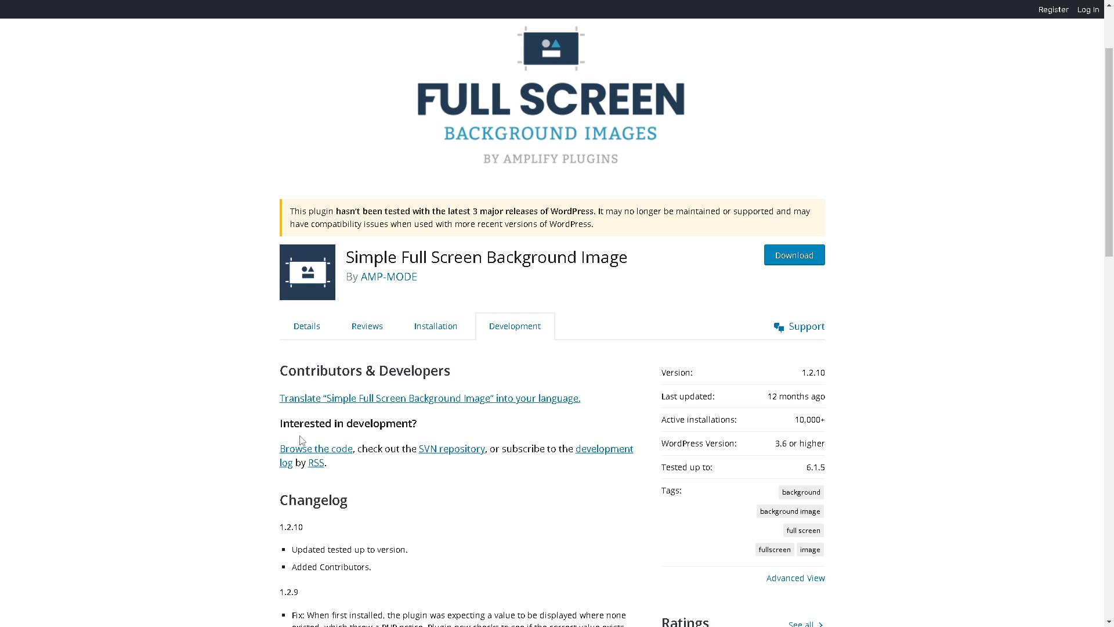
pyautogui.moveTo(475, 500)
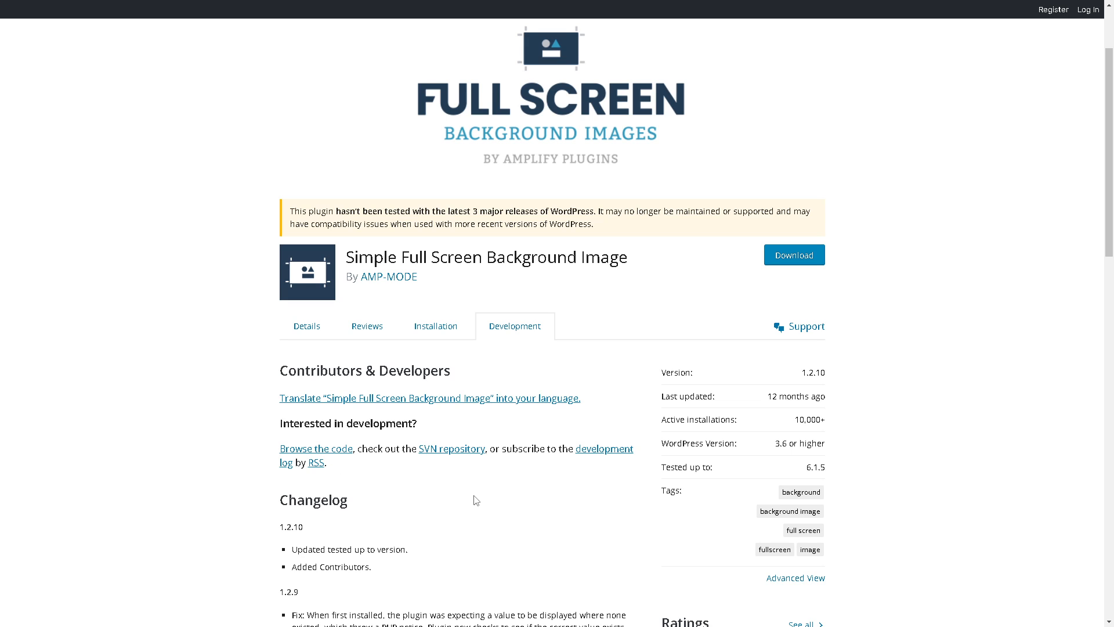
pyautogui.moveTo(793, 254)
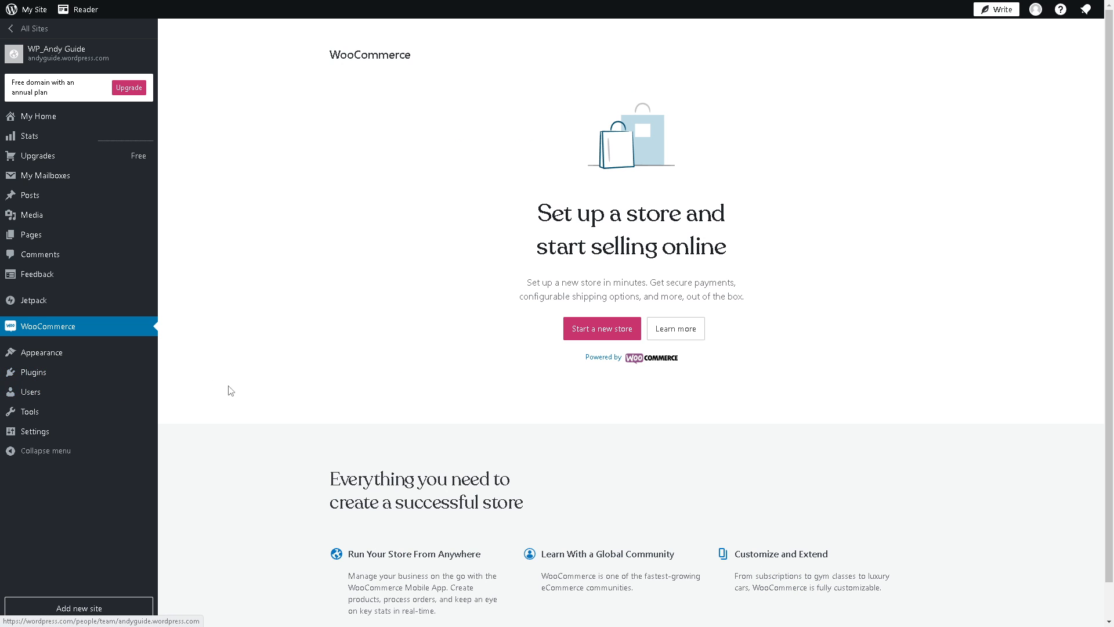
pyautogui.moveTo(34, 371)
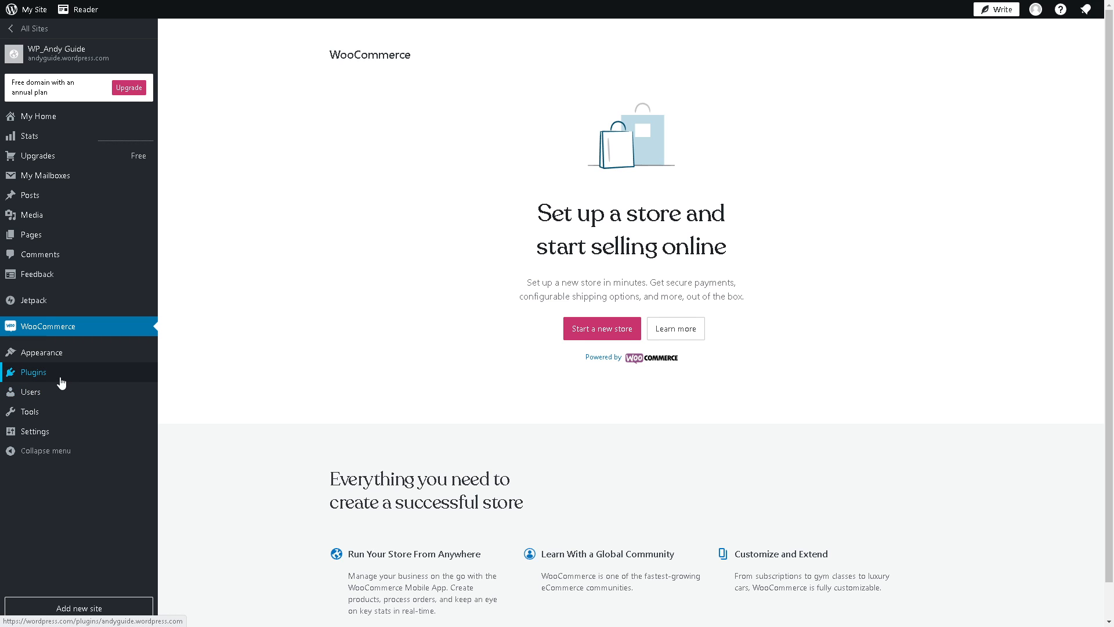
# Step: Search the site's Plugins area for 'full screen background' to list available plugins
pyautogui.click(34, 371)
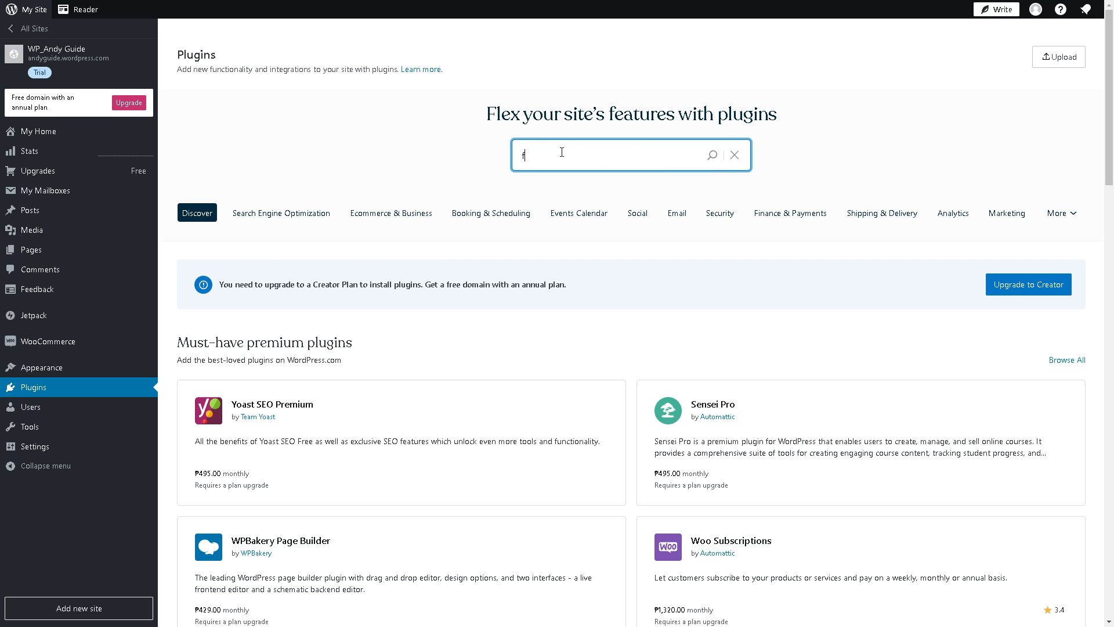
pyautogui.write('full sccreen i')
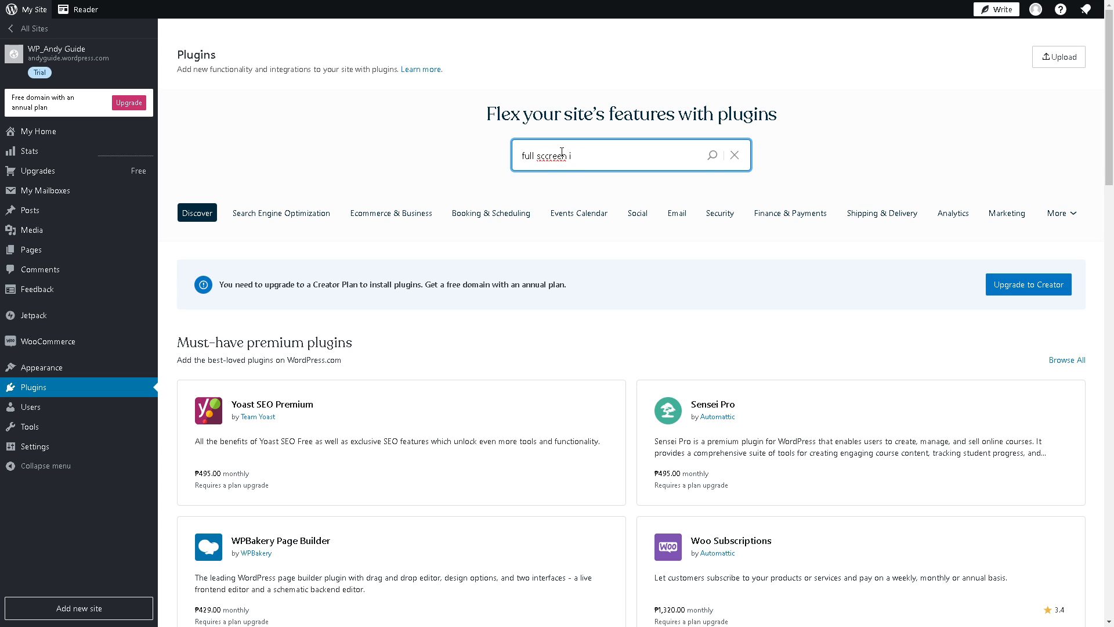
pyautogui.press('Backspace')
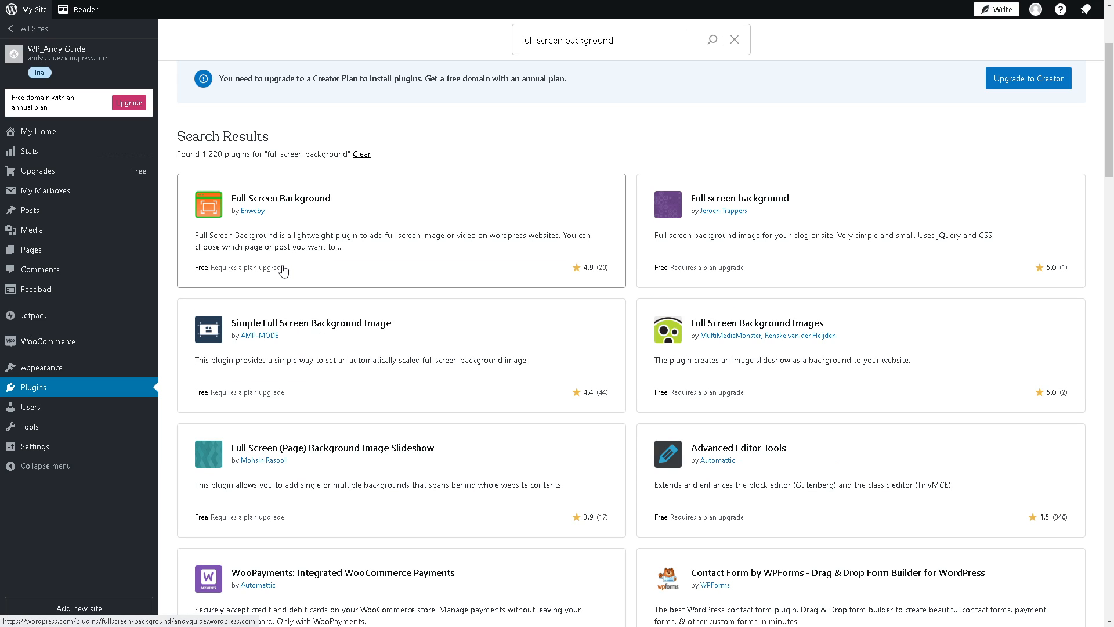
pyautogui.moveTo(275, 208)
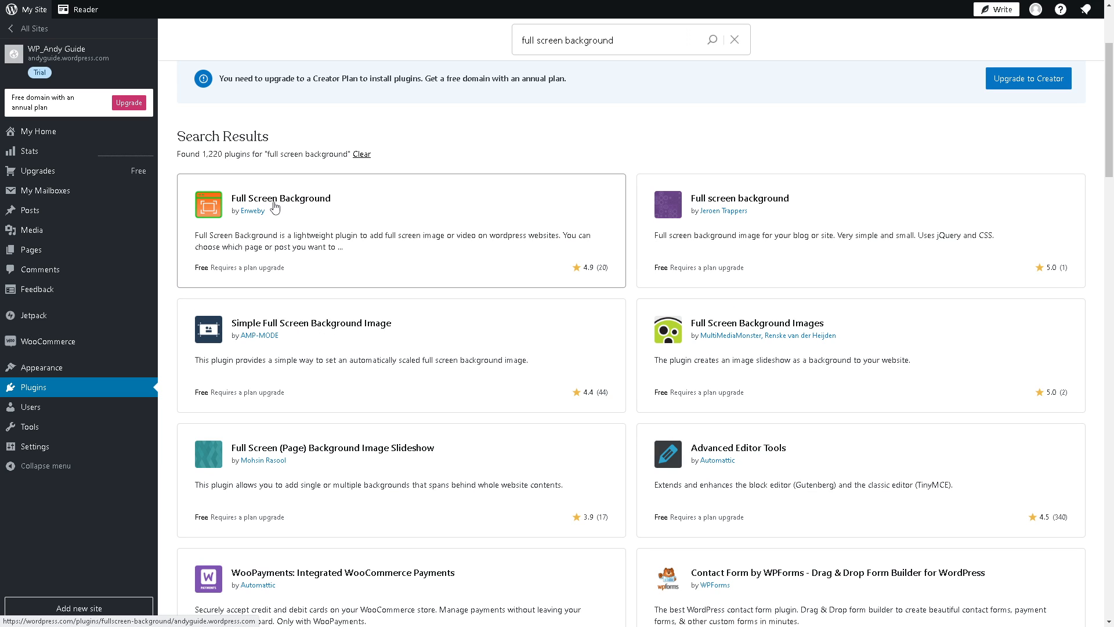
# Step: View Enweby's Full Screen Background plugin details and read through its description and features
pyautogui.click(281, 198)
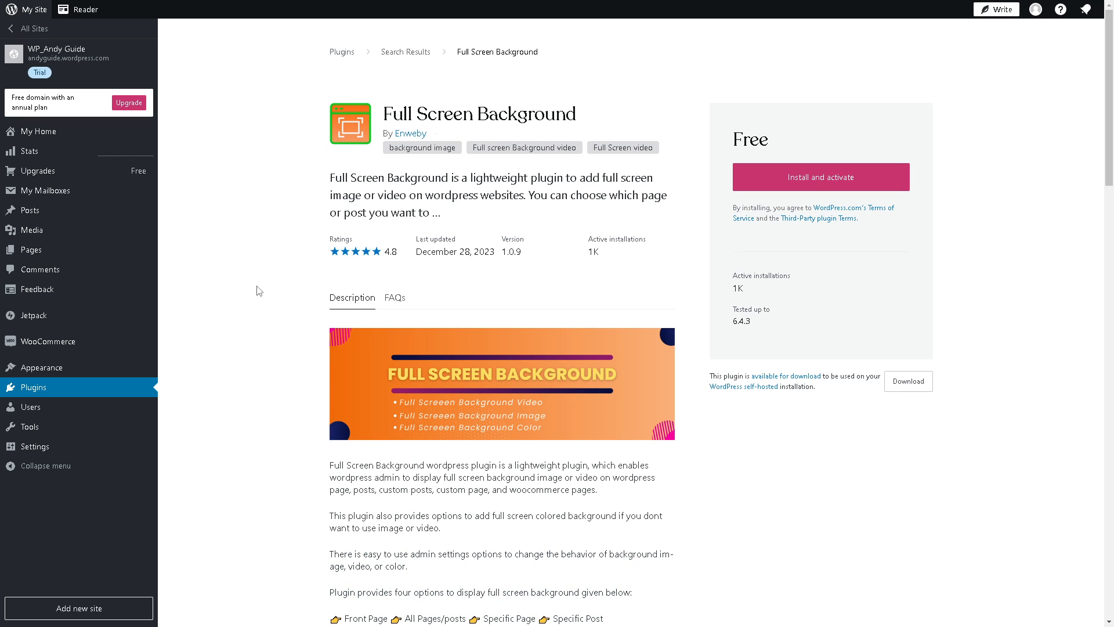
pyautogui.moveTo(790, 189)
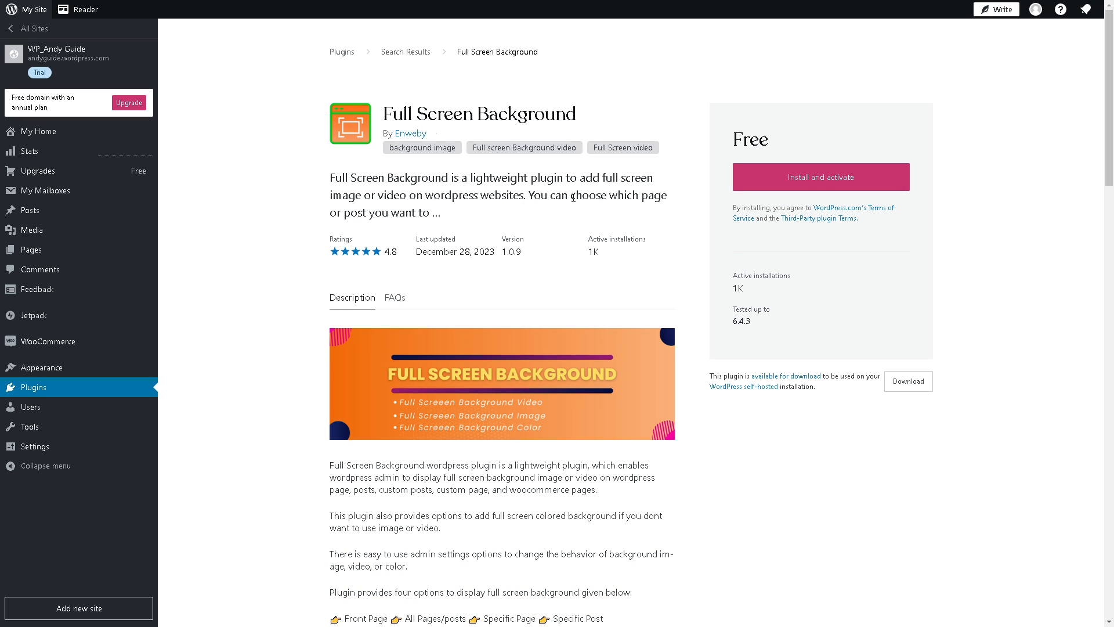
pyautogui.moveTo(432, 201)
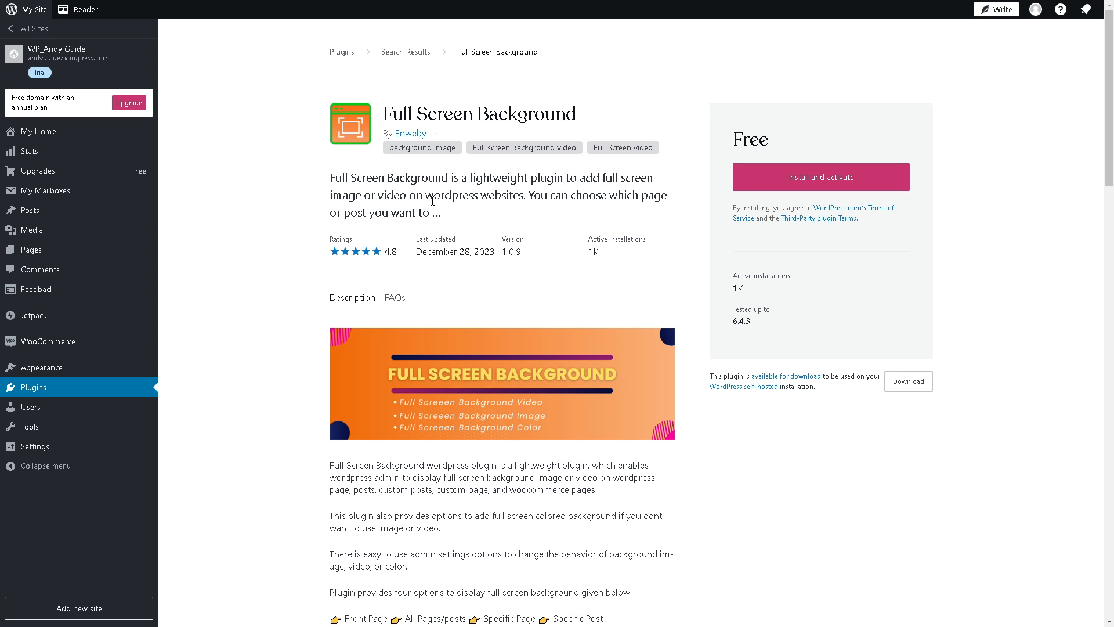
pyautogui.moveTo(547, 201)
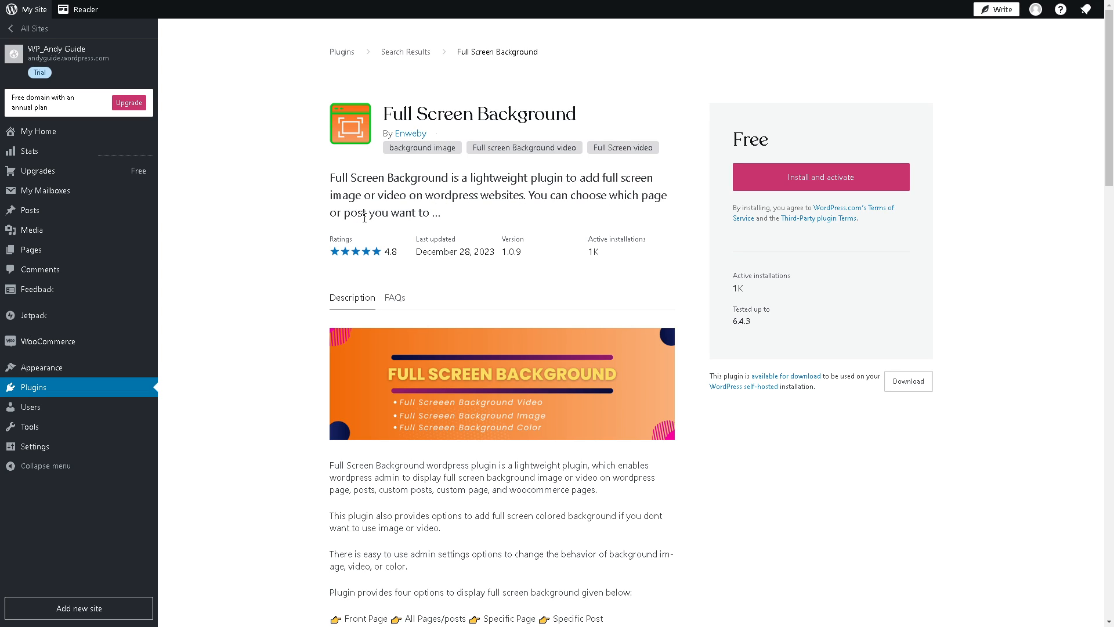
pyautogui.scroll(-3)
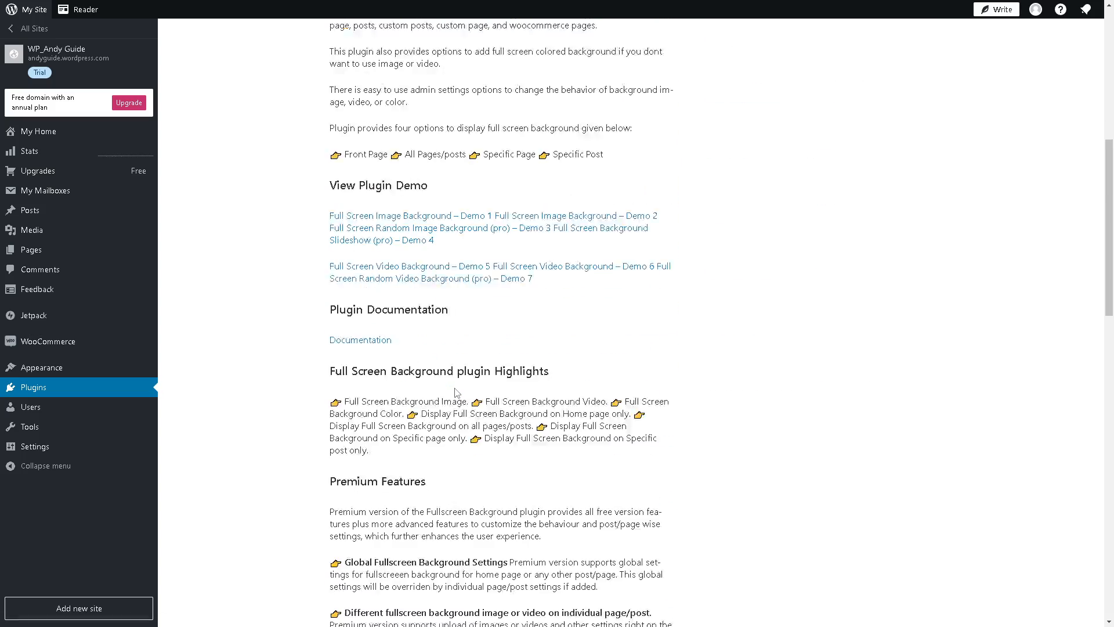
pyautogui.scroll(-3)
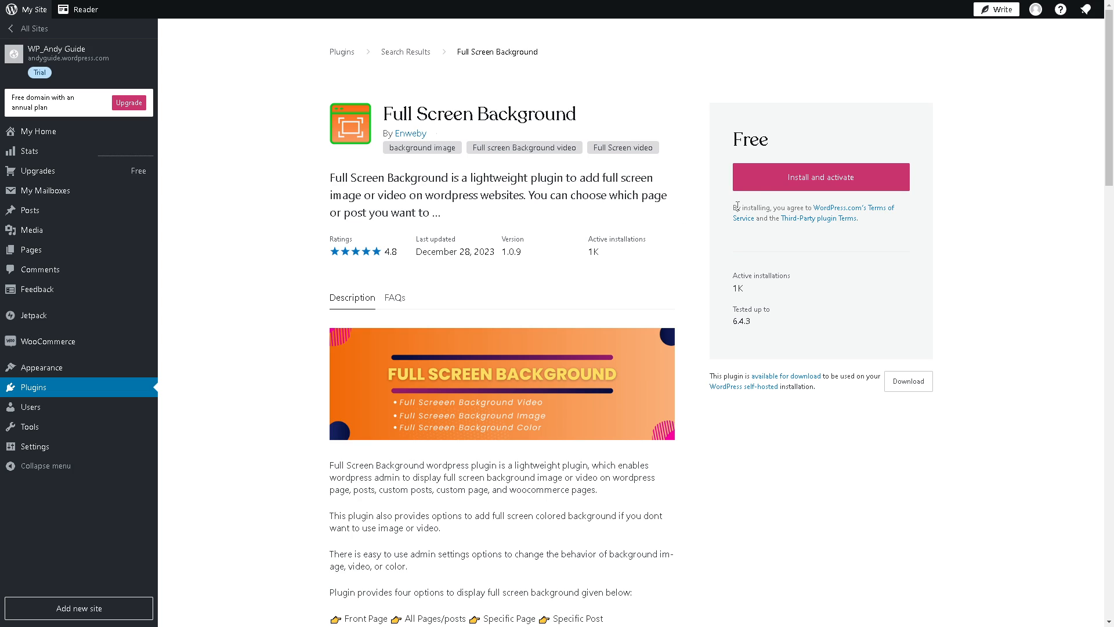
# Step: Install and activate Full Screen Background, then return to the installed plugins list
pyautogui.click(820, 177)
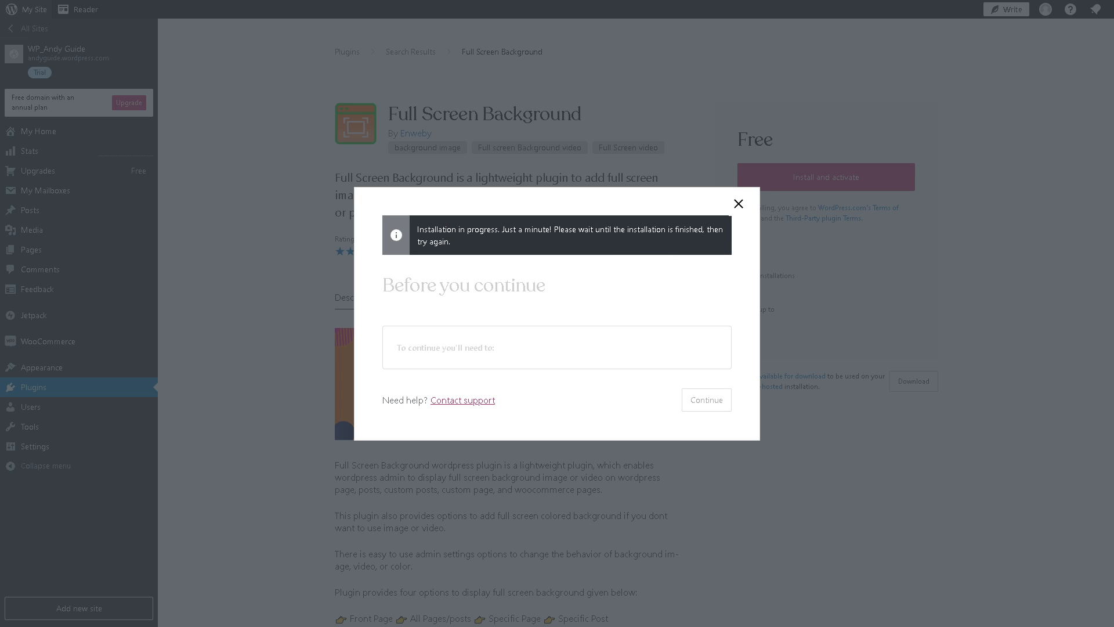
pyautogui.moveTo(628, 312)
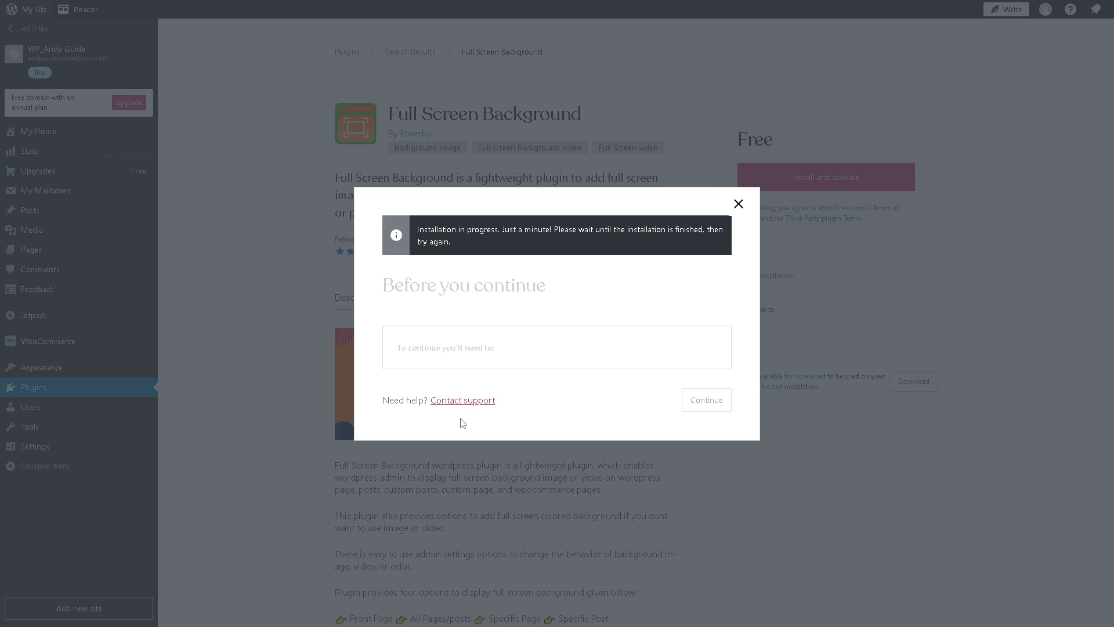
pyautogui.moveTo(462, 400)
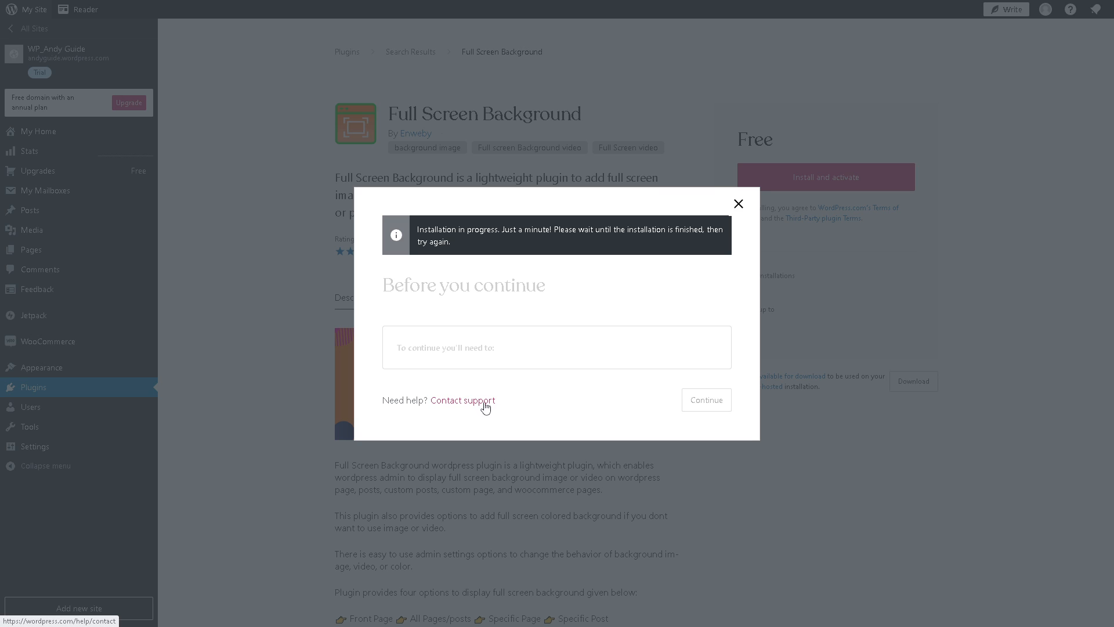
pyautogui.moveTo(639, 334)
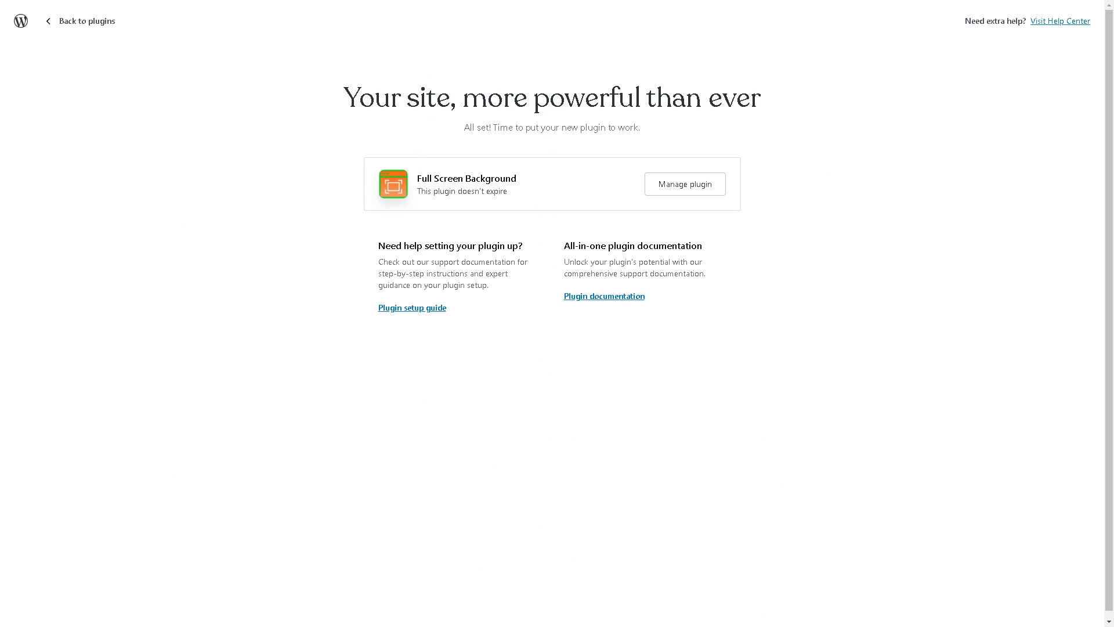
pyautogui.moveTo(686, 200)
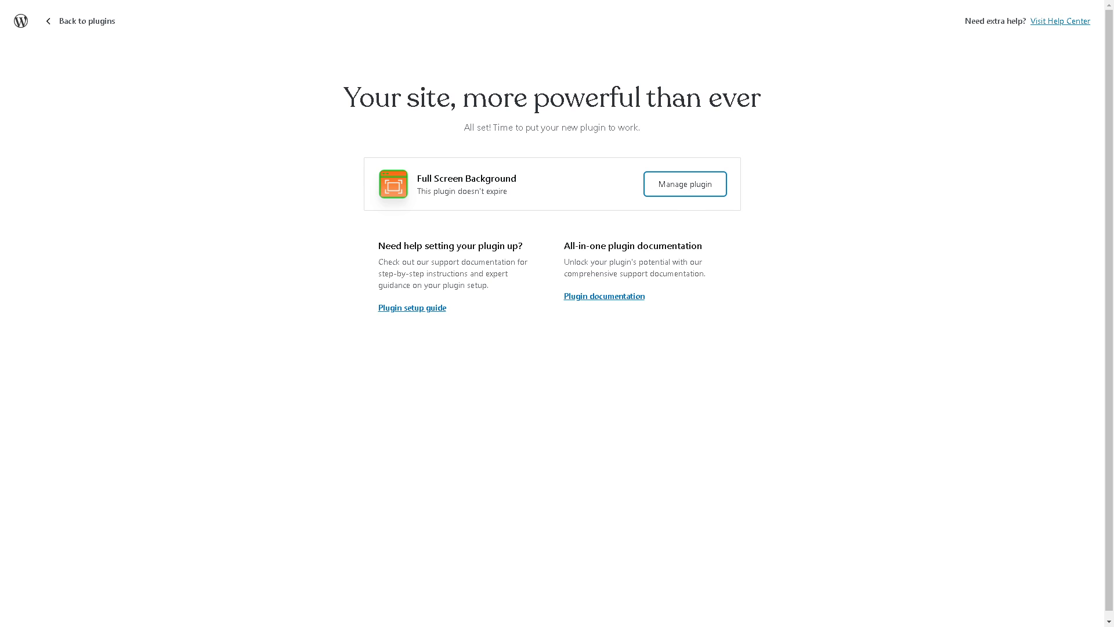
pyautogui.click(80, 21)
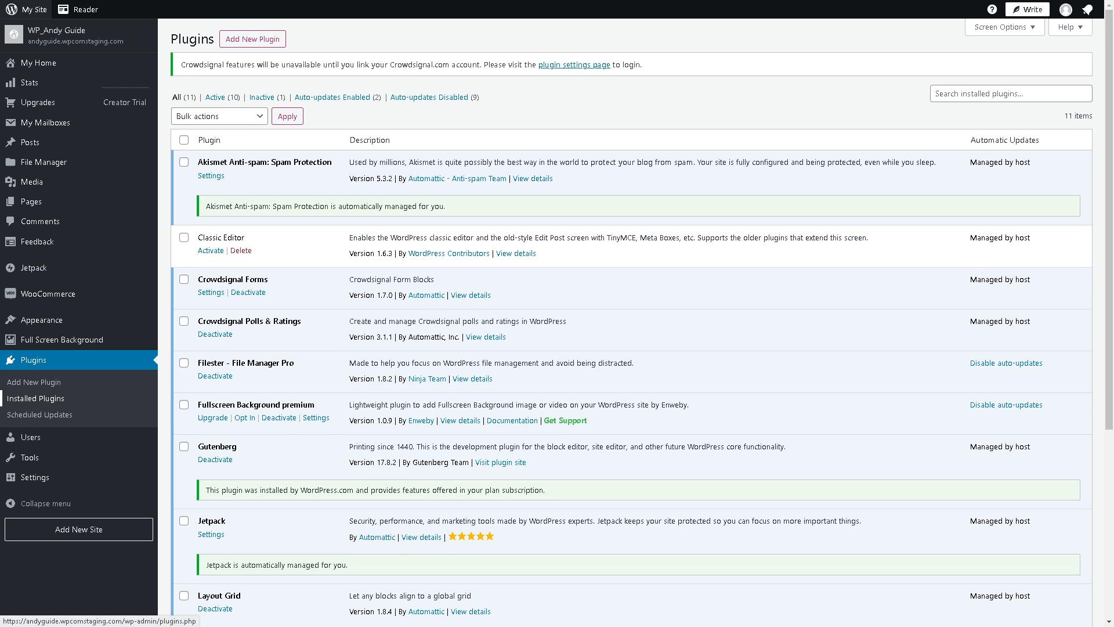
pyautogui.moveTo(62, 340)
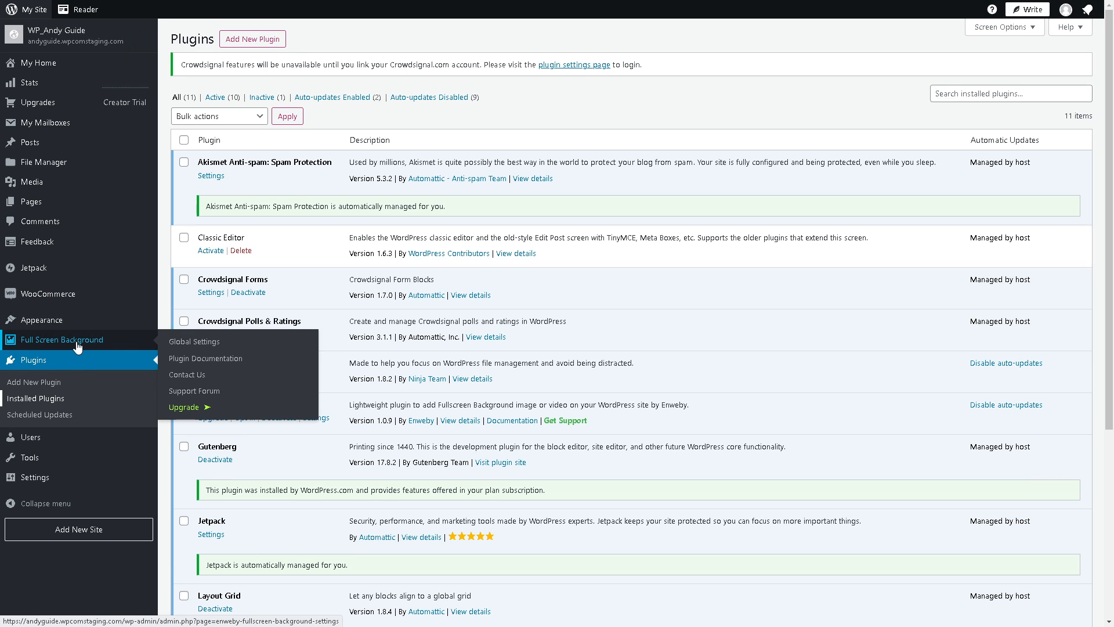
pyautogui.moveTo(67, 347)
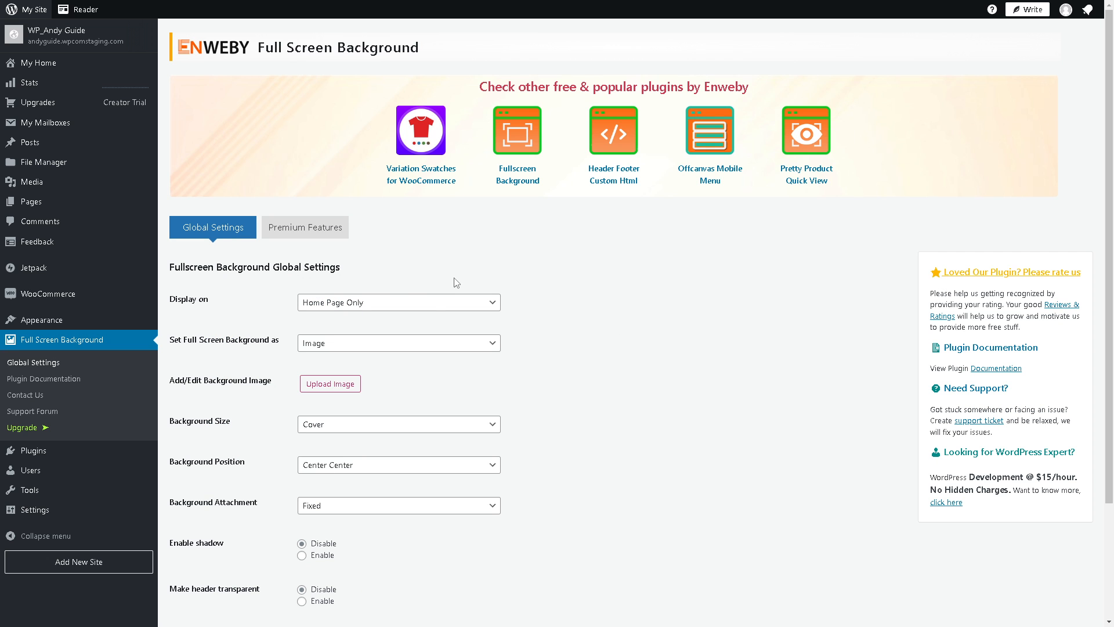
pyautogui.moveTo(443, 275)
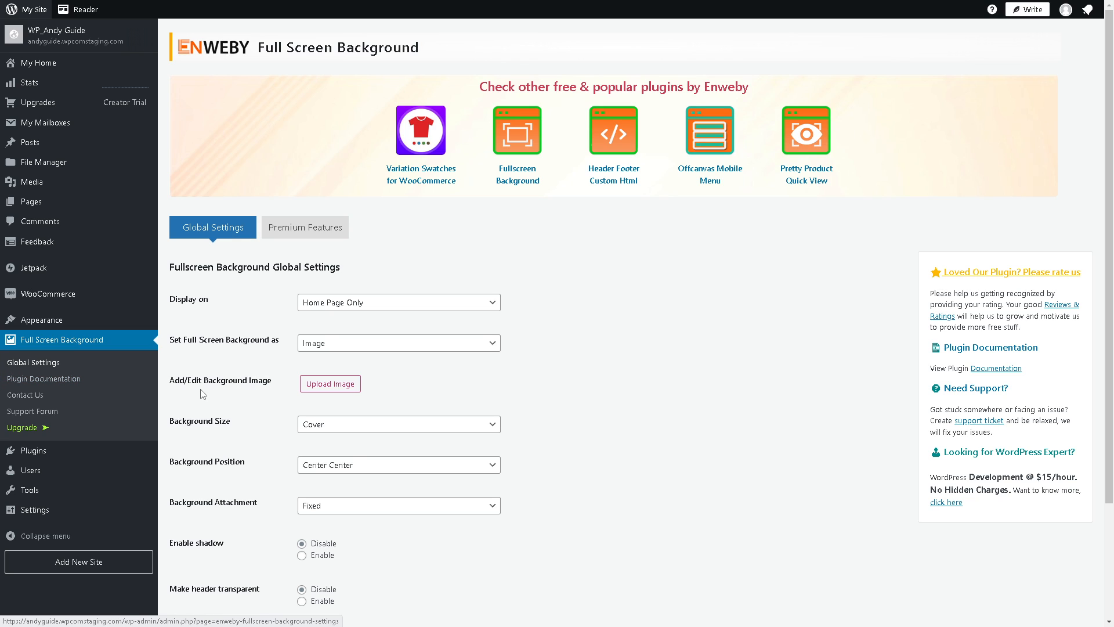
pyautogui.moveTo(330, 384)
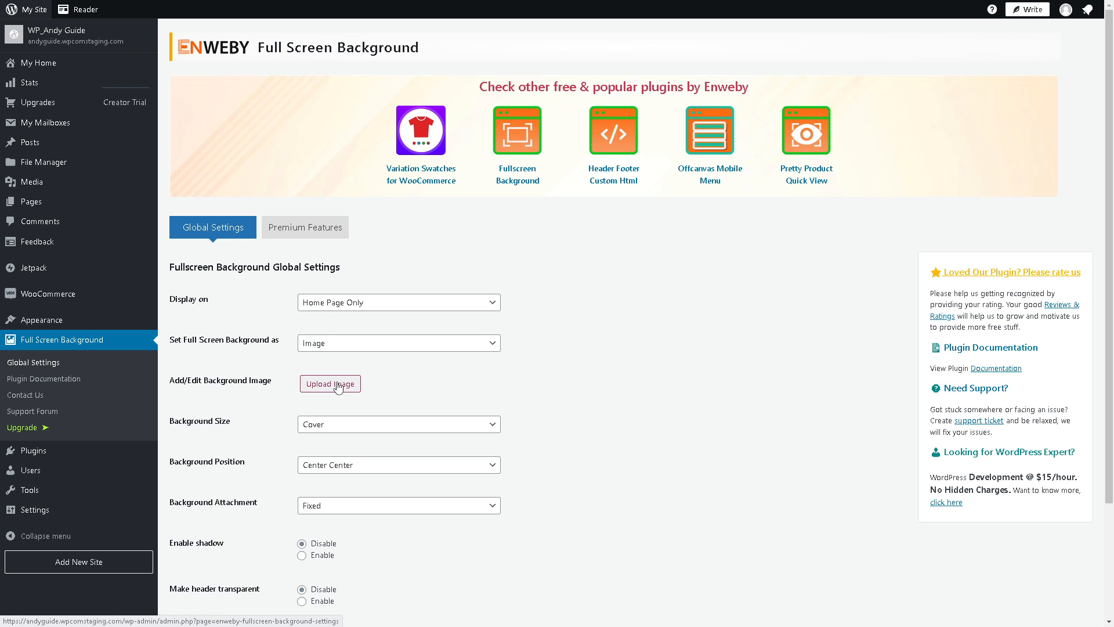
pyautogui.moveTo(432, 429)
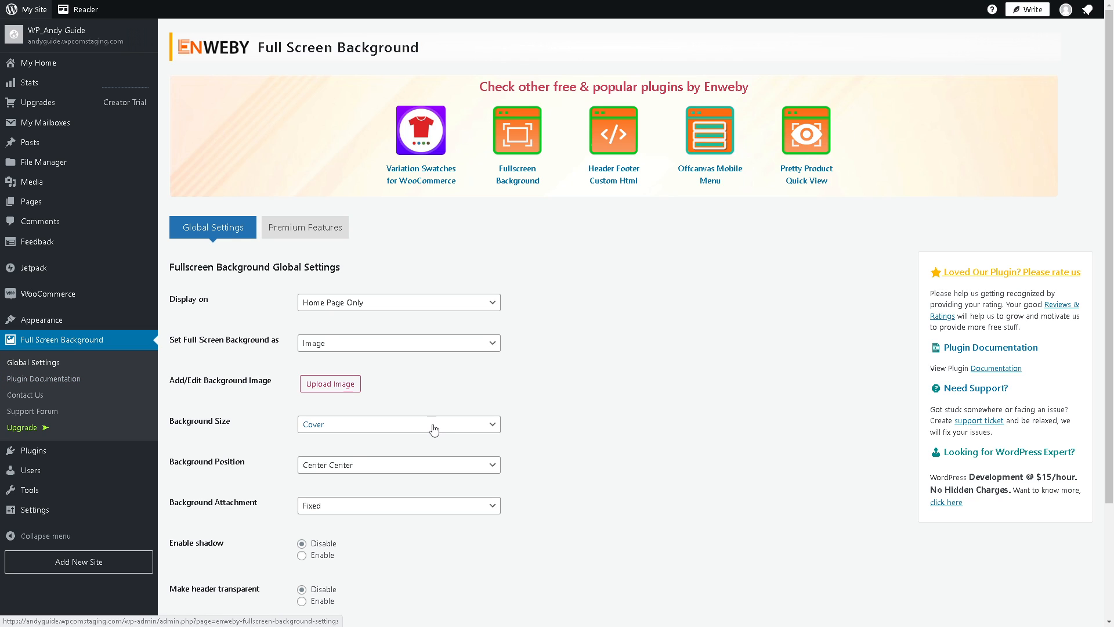
pyautogui.click(397, 424)
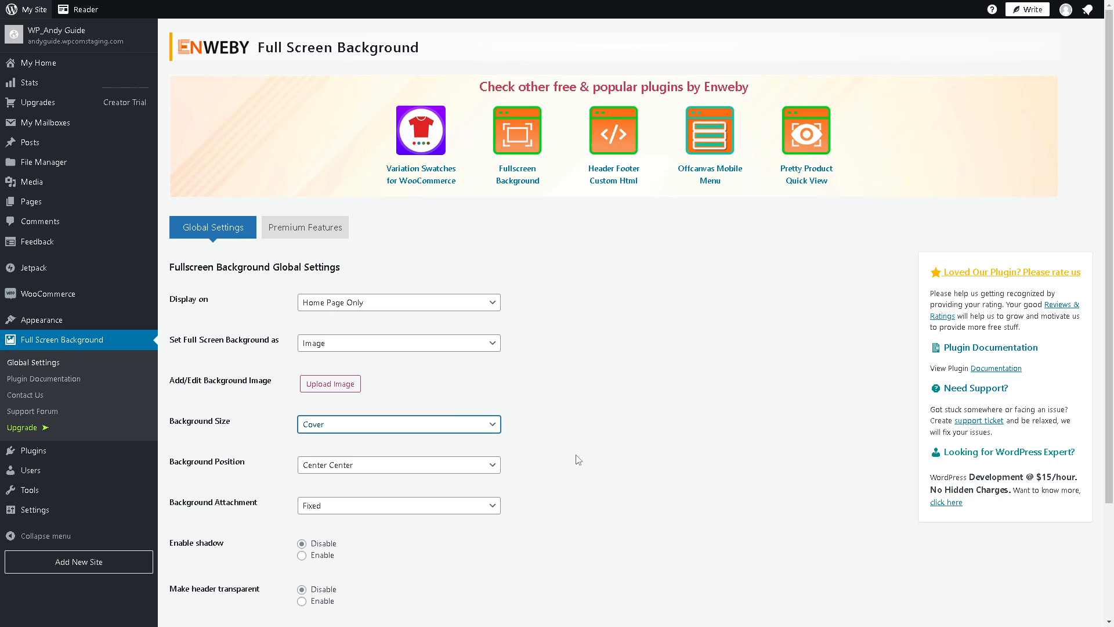
pyautogui.click(398, 464)
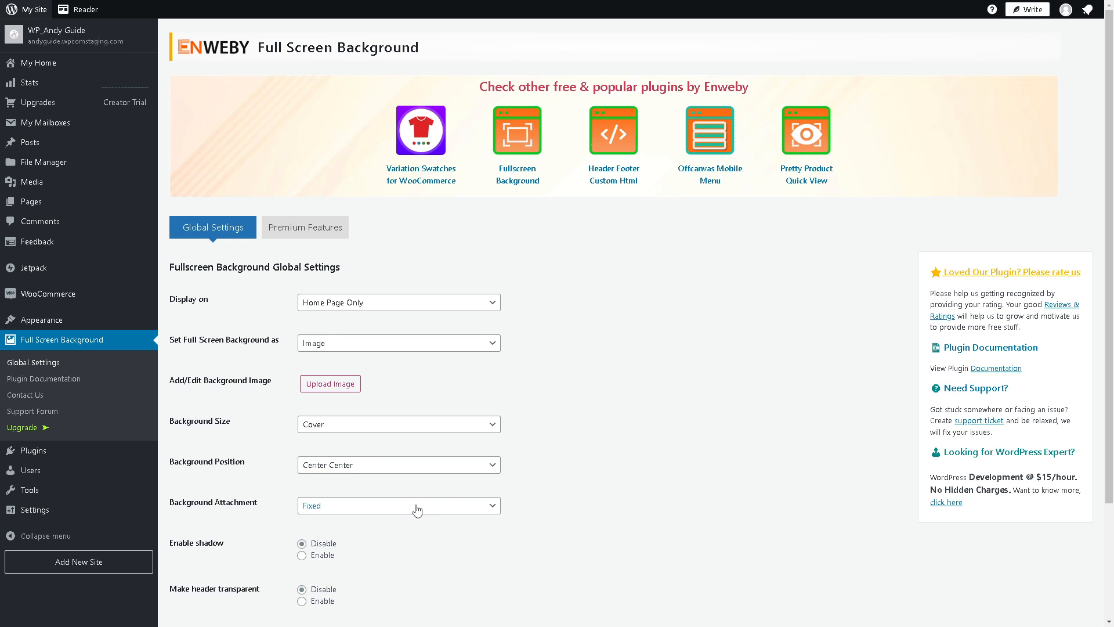
pyautogui.click(398, 505)
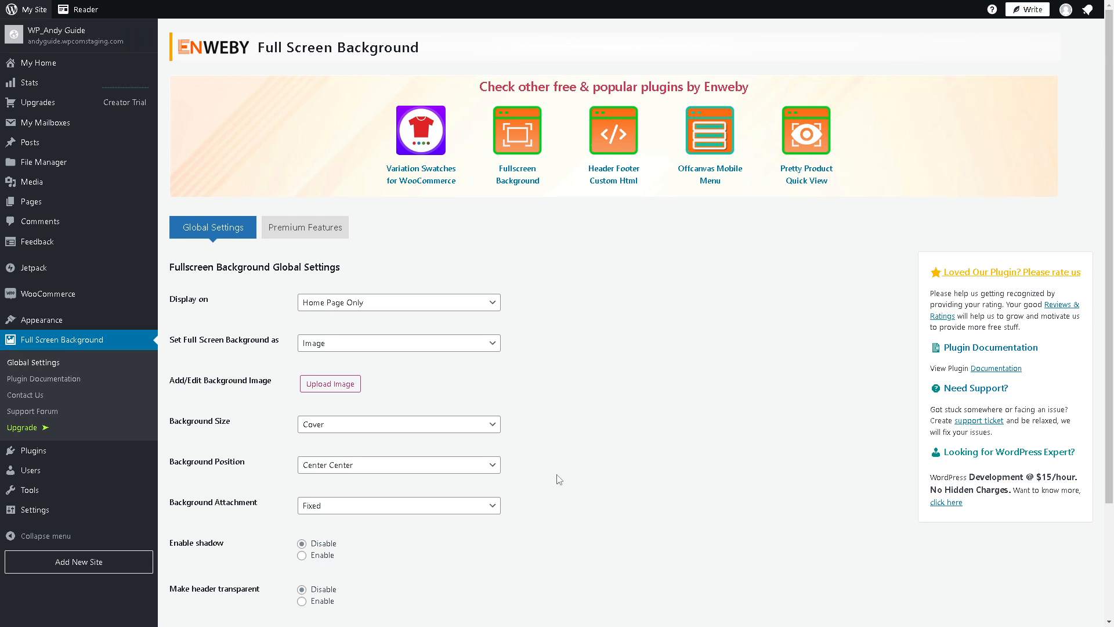
pyautogui.scroll(-3)
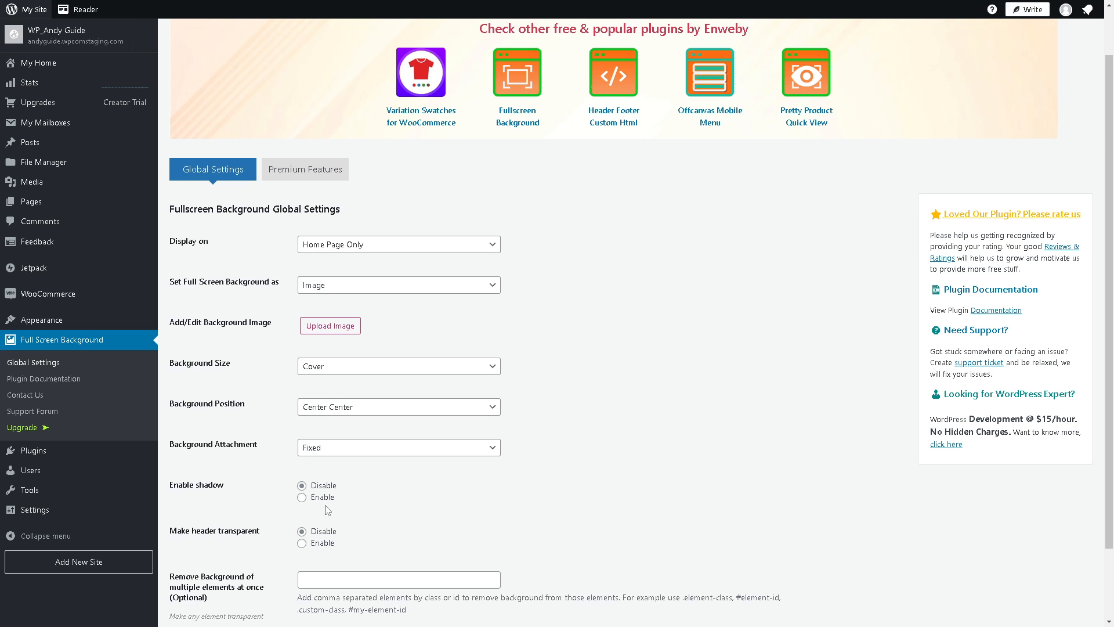
pyautogui.moveTo(233, 525)
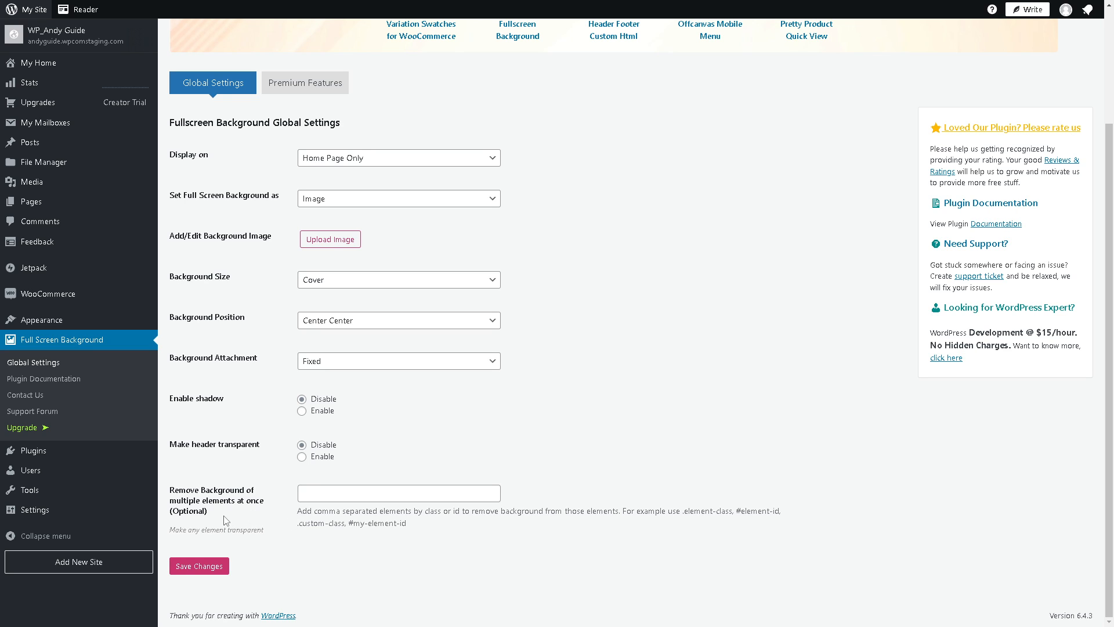
pyautogui.moveTo(422, 178)
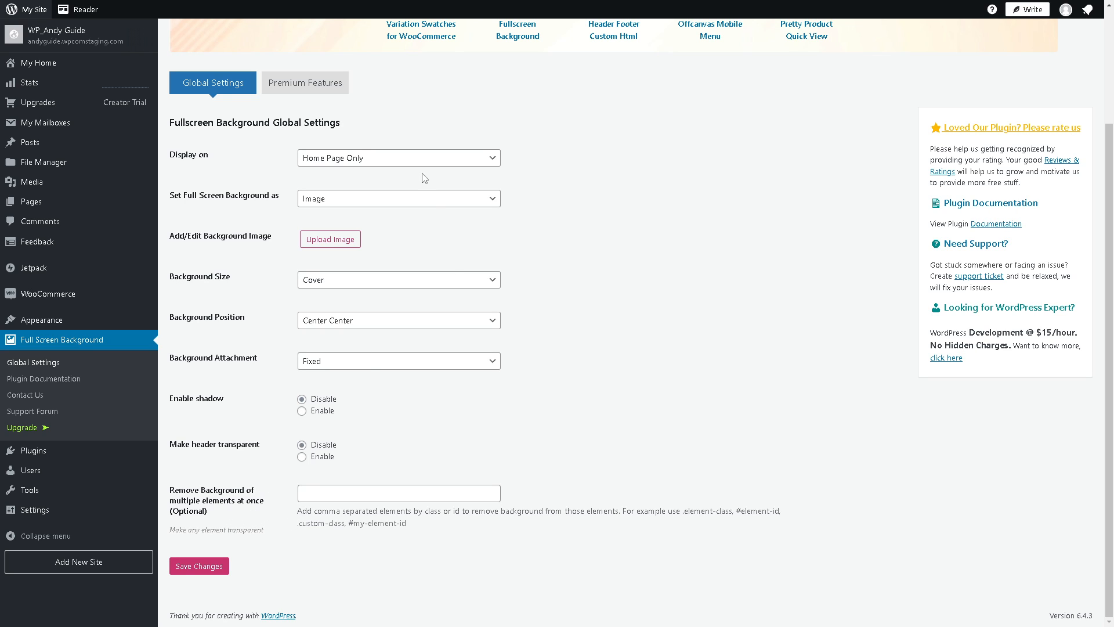
pyautogui.click(398, 158)
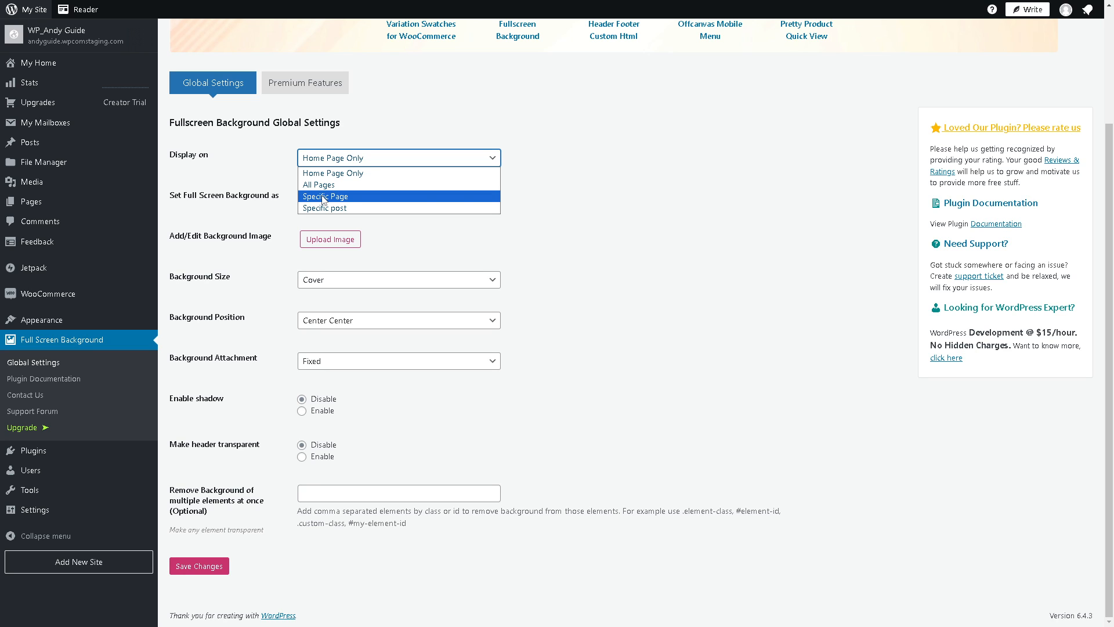
pyautogui.click(398, 199)
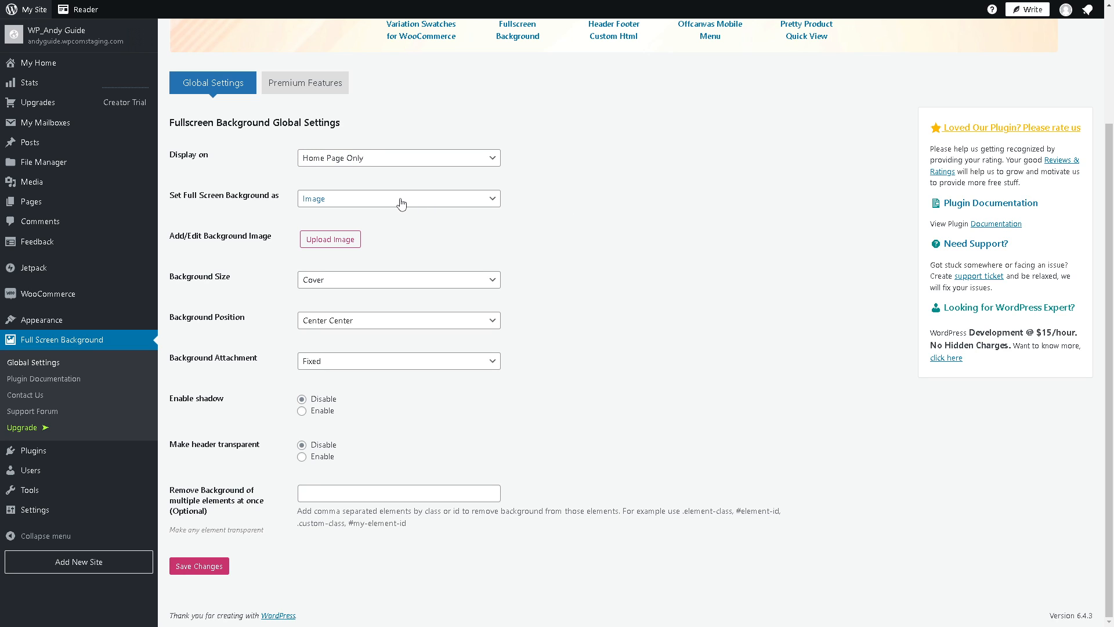
pyautogui.click(398, 199)
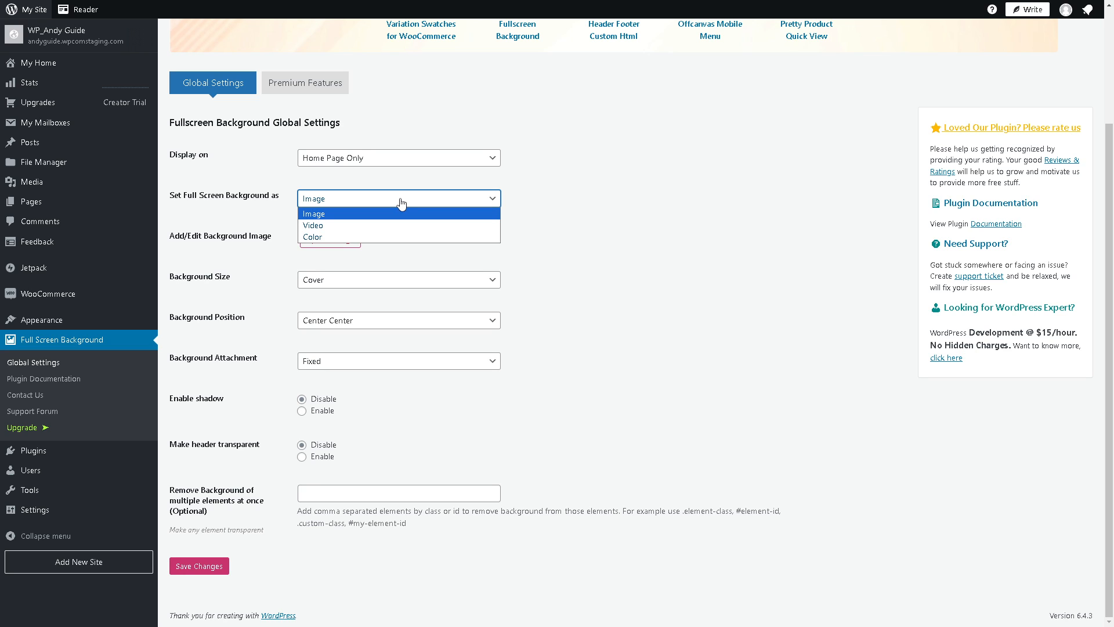
pyautogui.moveTo(407, 226)
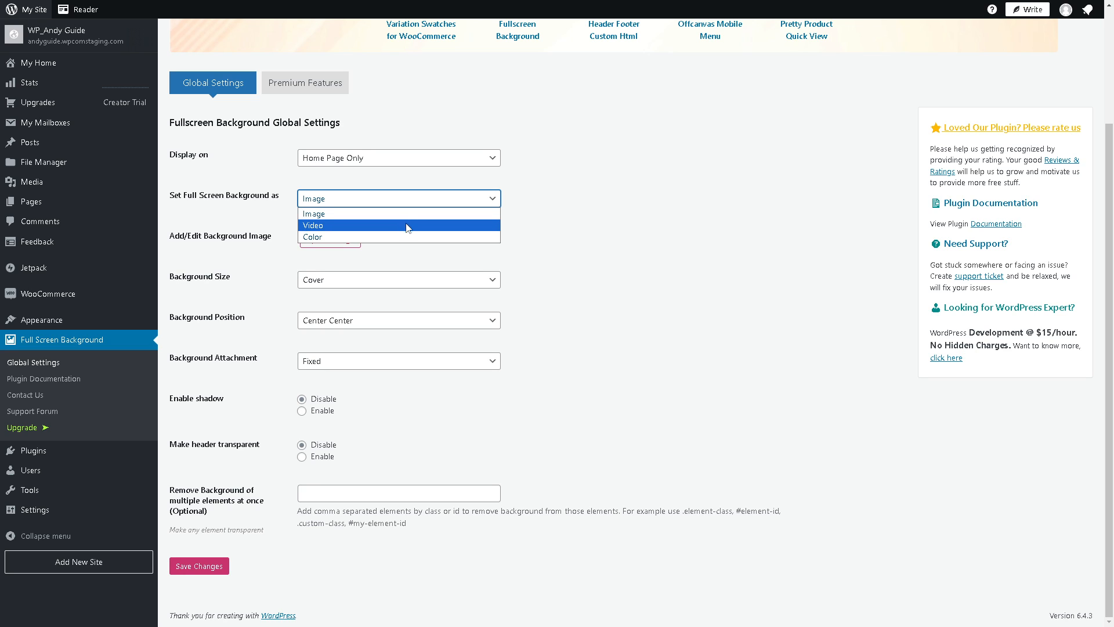
pyautogui.click(398, 198)
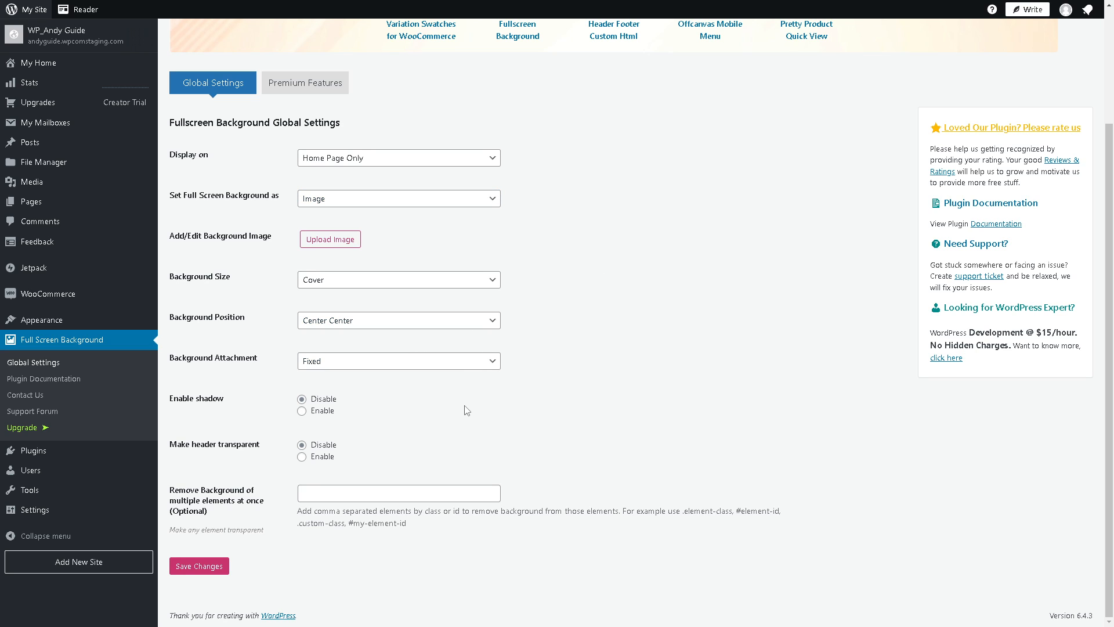
pyautogui.moveTo(453, 420)
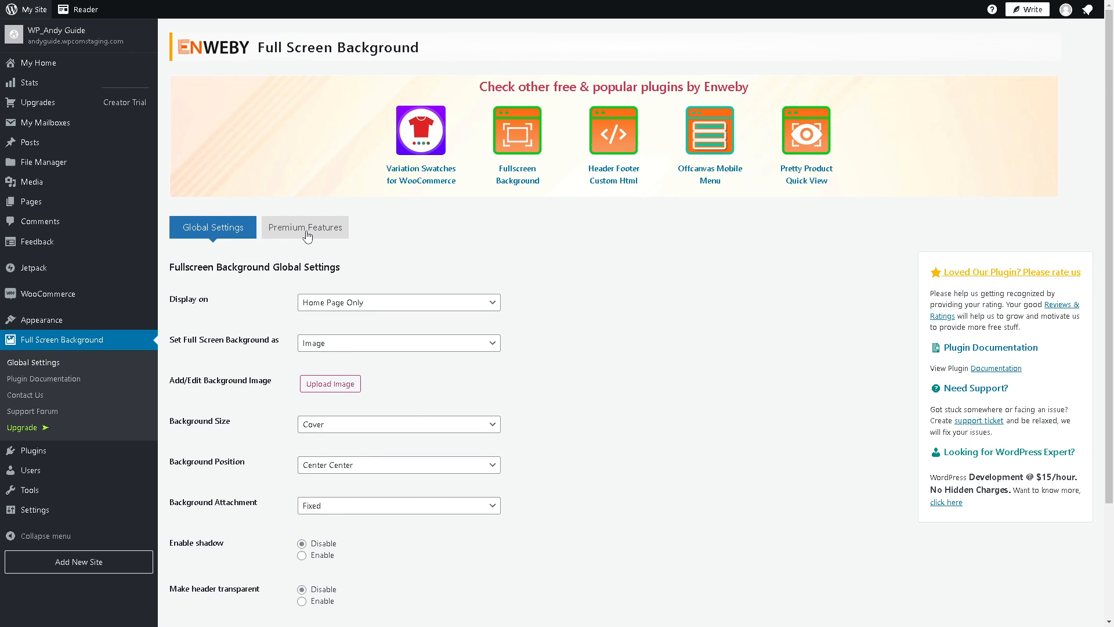
# Step: Show the Premium Features overview with the $19.99 premium version and its feature list
pyautogui.click(304, 227)
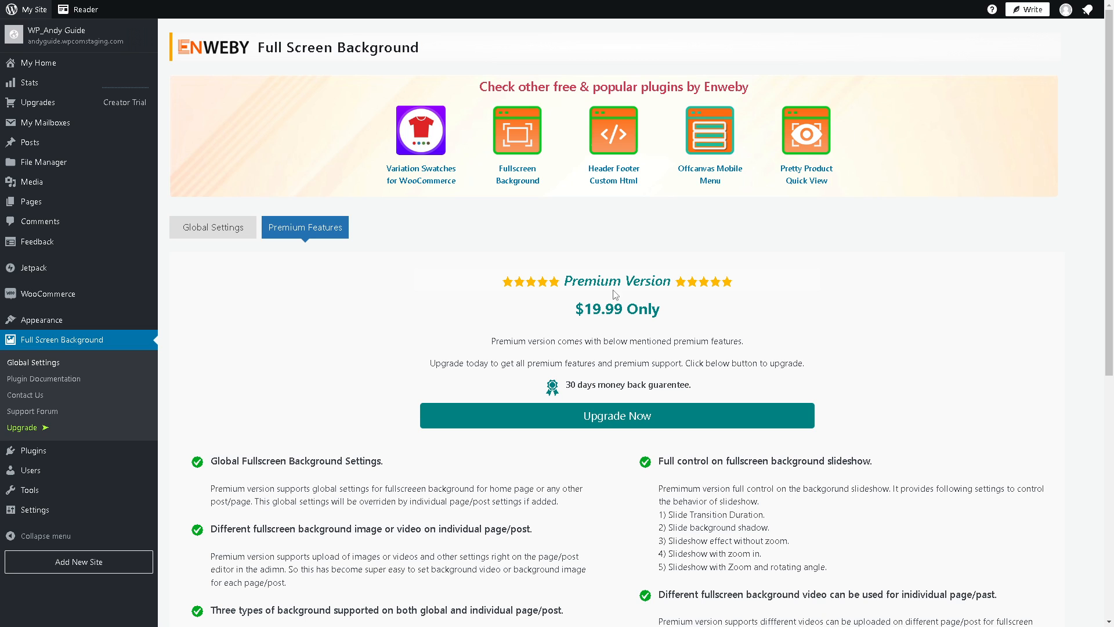
pyautogui.scroll(-3)
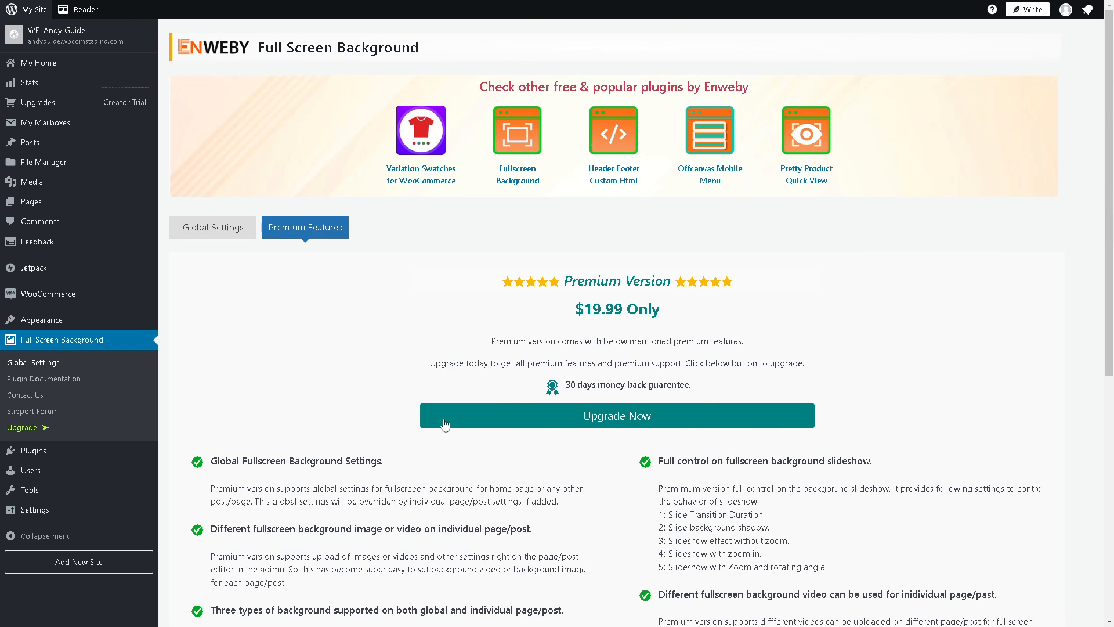
pyautogui.moveTo(298, 333)
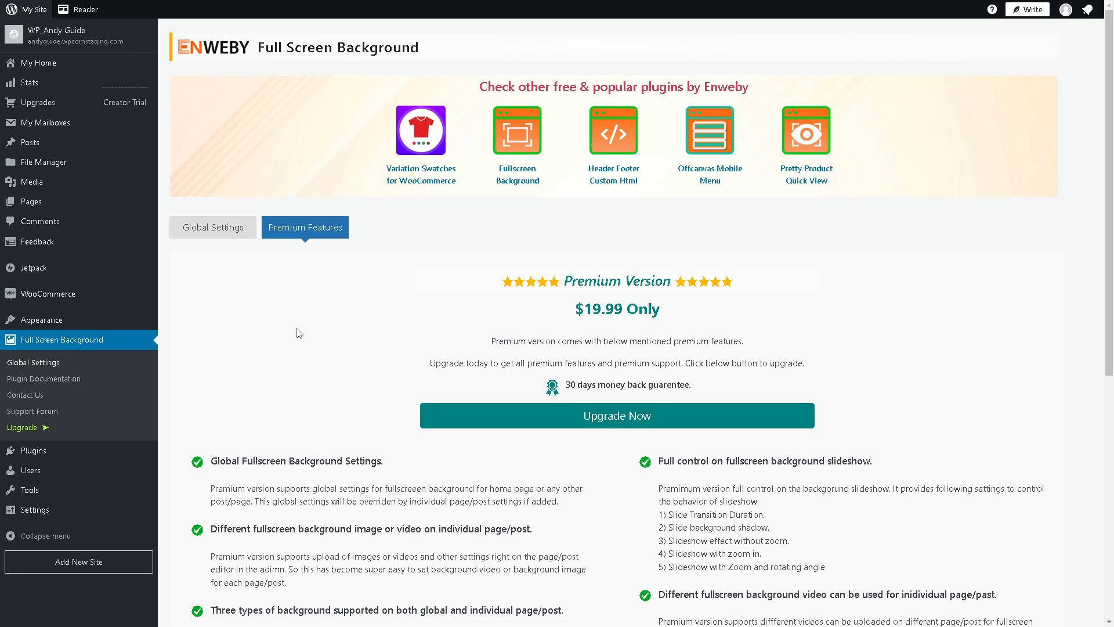